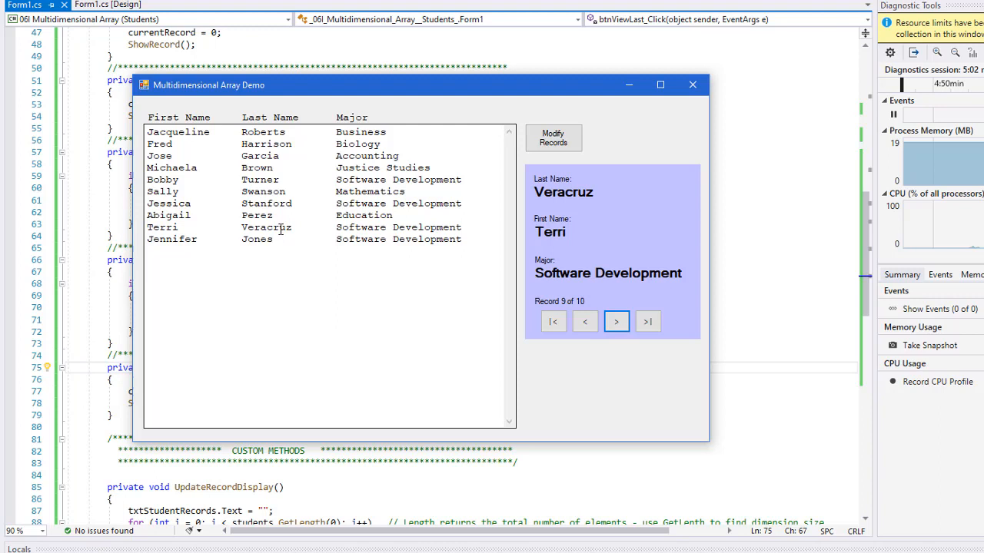
{"action": "mouse_move", "coordinate": [418, 183]}
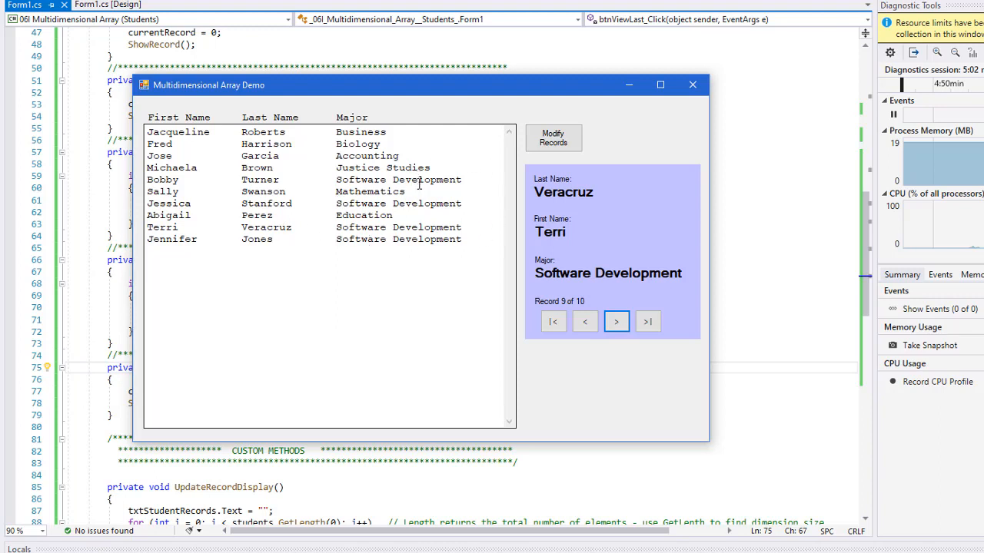
{"action": "mouse_move", "coordinate": [350, 177]}
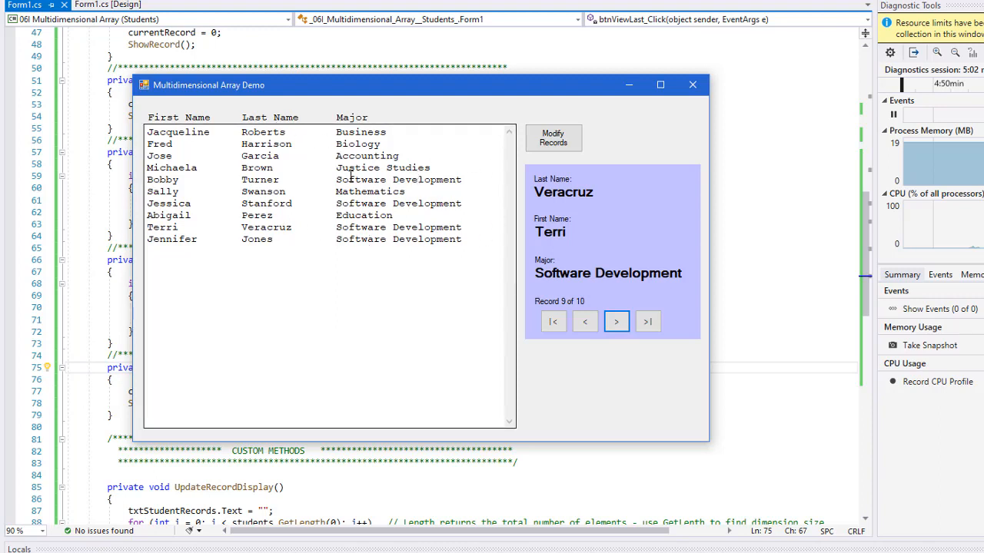
{"action": "mouse_move", "coordinate": [156, 125]}
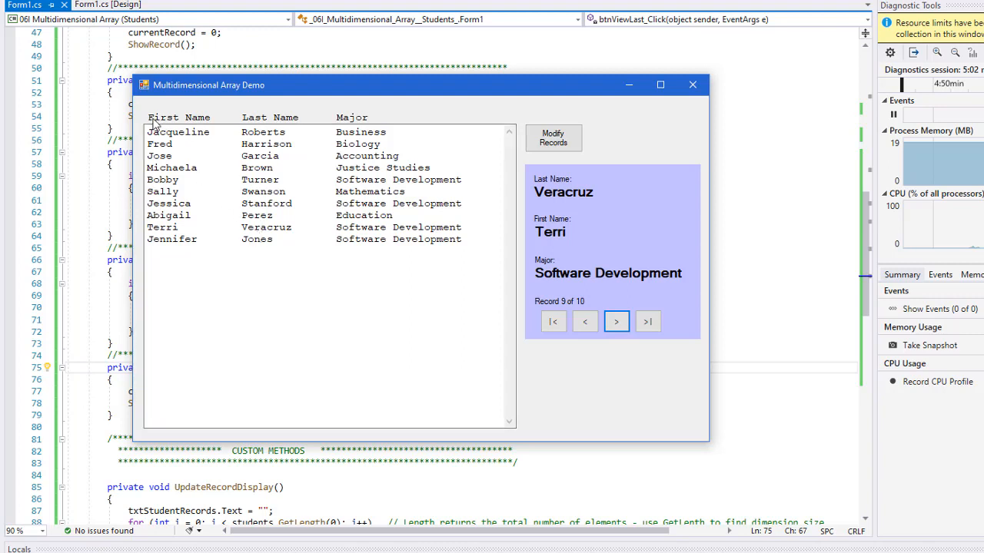
{"action": "mouse_move", "coordinate": [376, 258]}
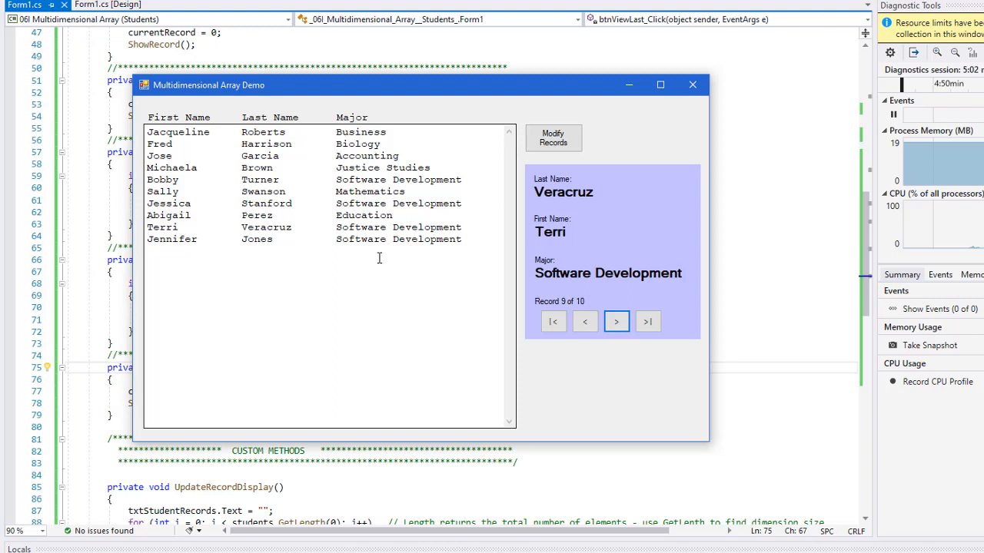
{"action": "mouse_move", "coordinate": [384, 129]}
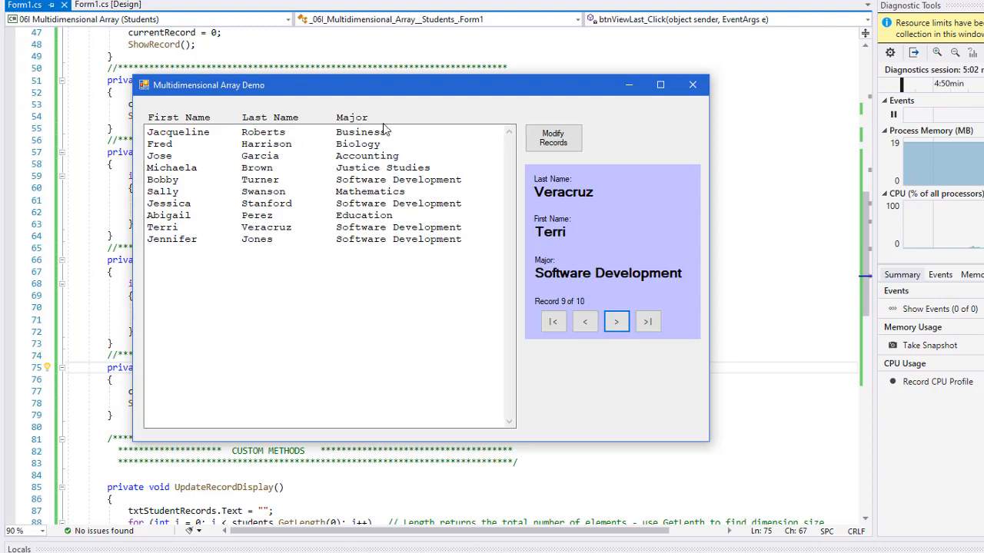
{"action": "mouse_move", "coordinate": [400, 166]}
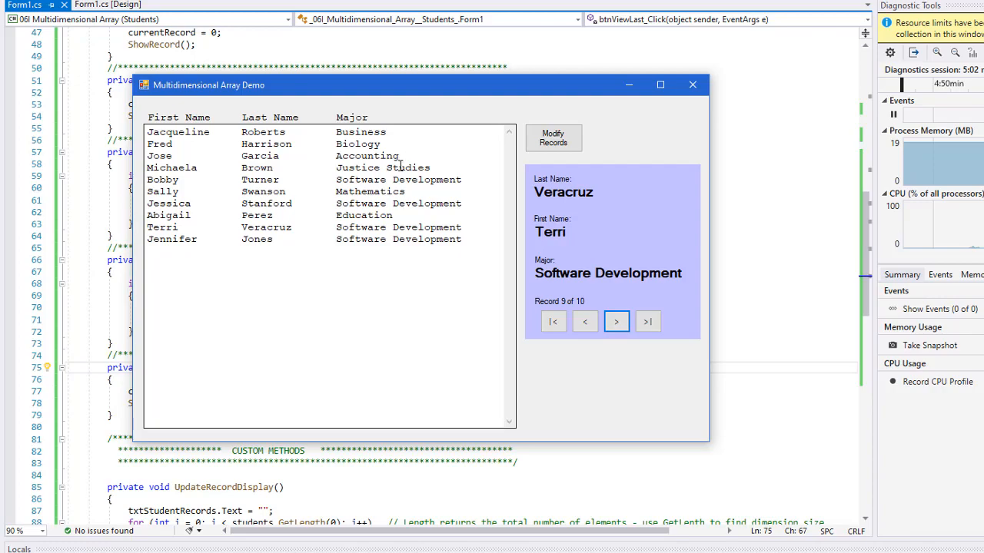
Step: Close the running demo window to return to the Form1.cs code editor
{"action": "left_click", "coordinate": [691, 84]}
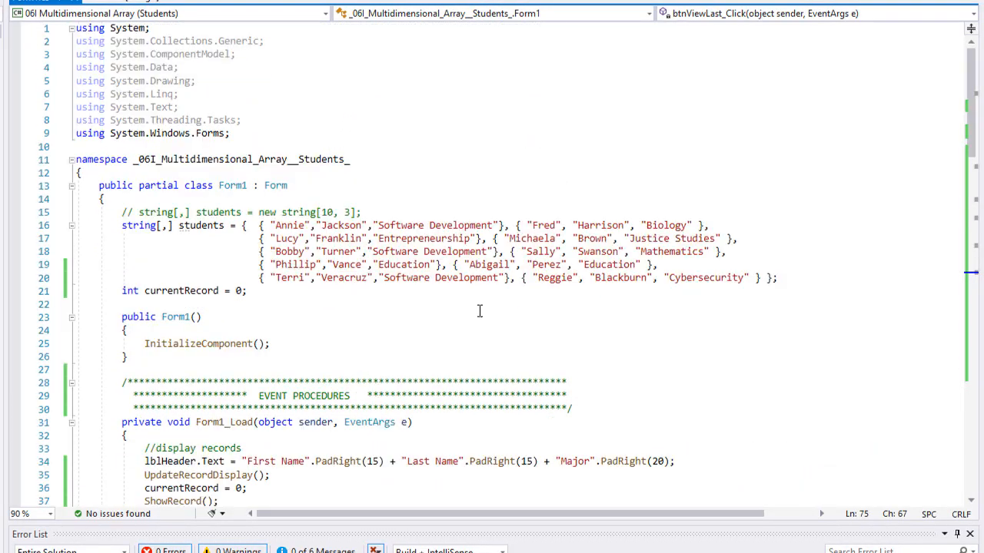
{"action": "mouse_move", "coordinate": [208, 225]}
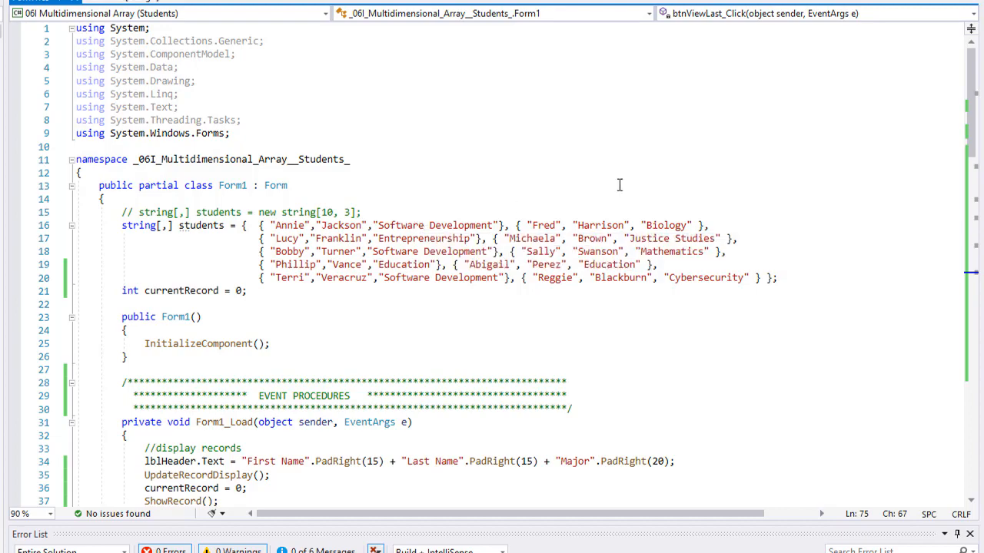
Step: Write 'private void SortStudents()' after SetRecord at the end of Form1.cs and add its braces
{"action": "scroll", "scroll_direction": "down", "scroll_amount": 3}
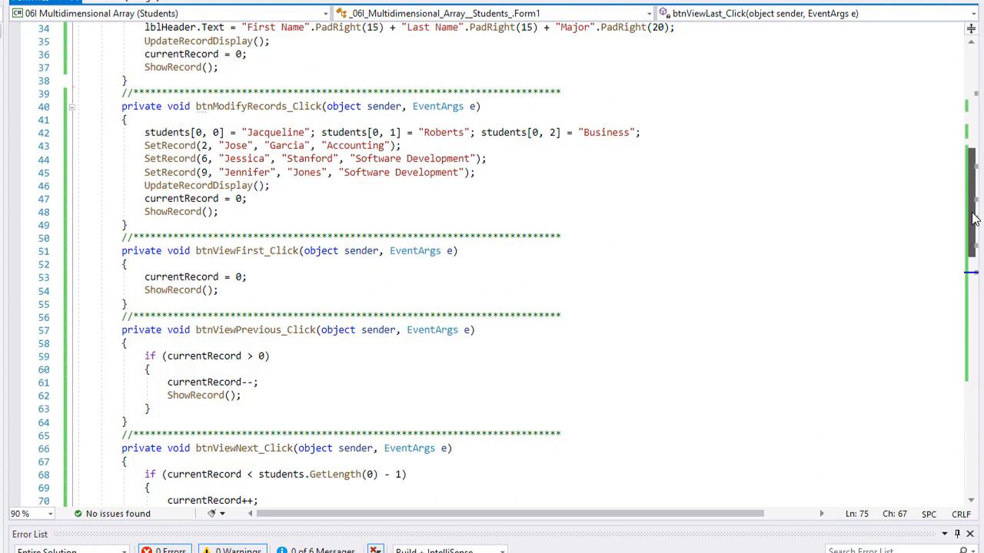
{"action": "scroll", "scroll_direction": "down", "scroll_amount": 3}
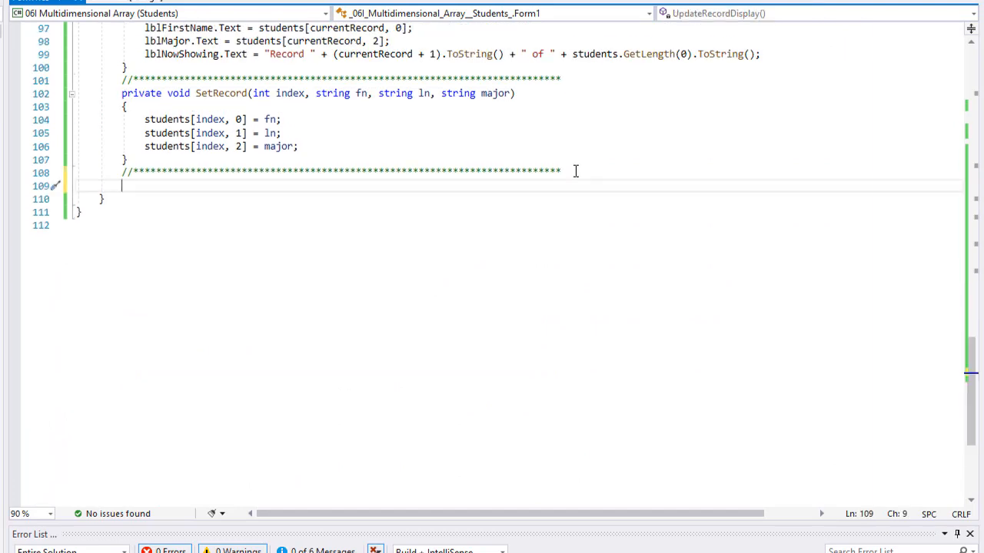
{"action": "type", "text": "private"}
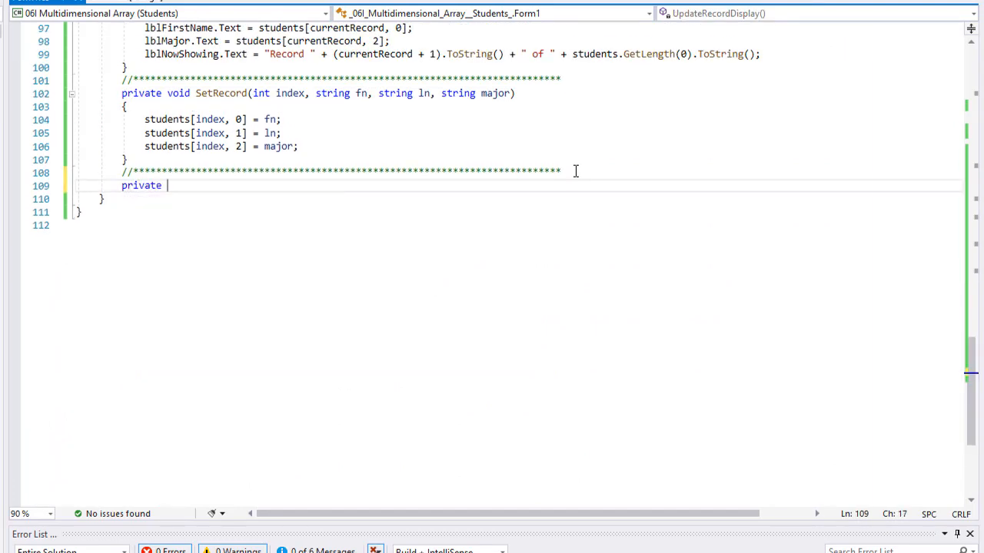
{"action": "type", "text": "void"}
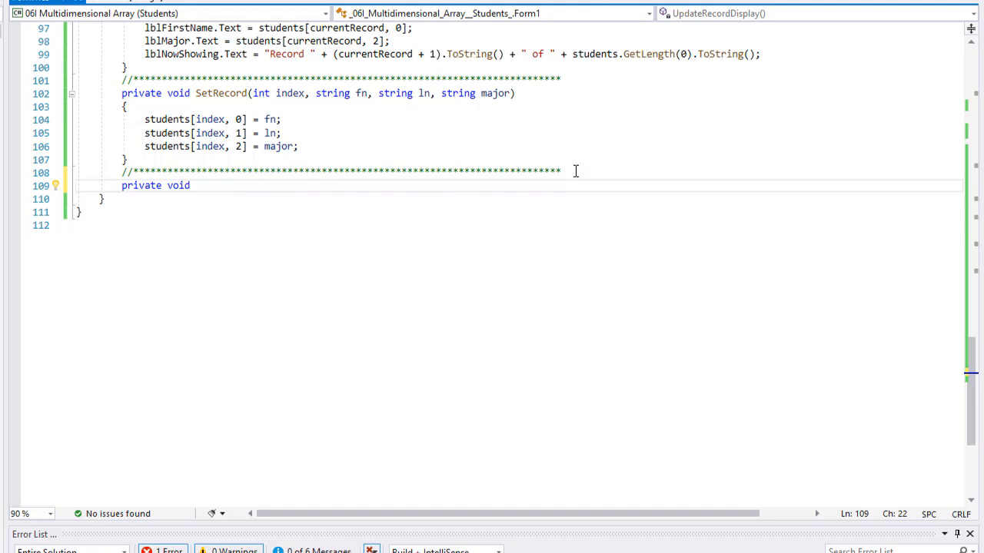
{"action": "type", "text": "Sort"}
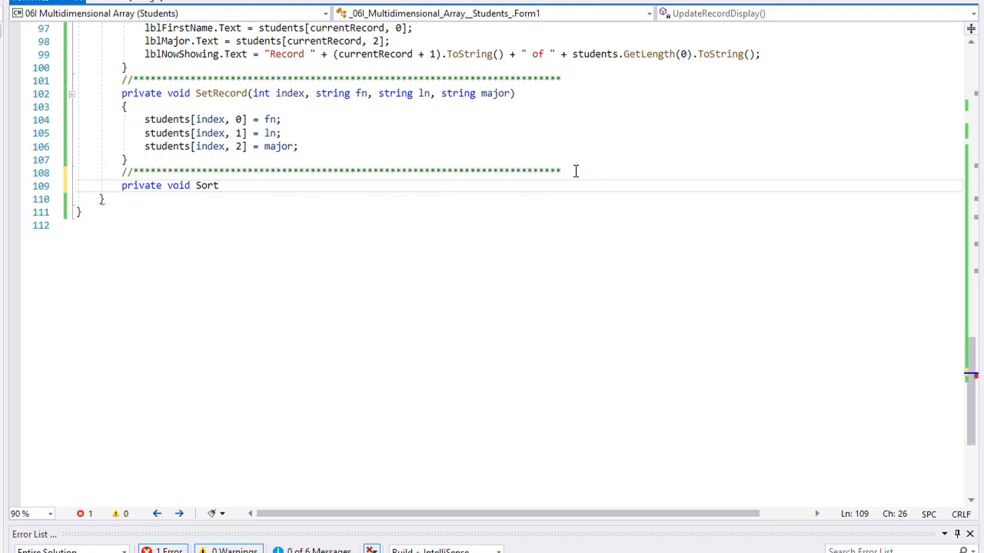
{"action": "type", "text": "Student"}
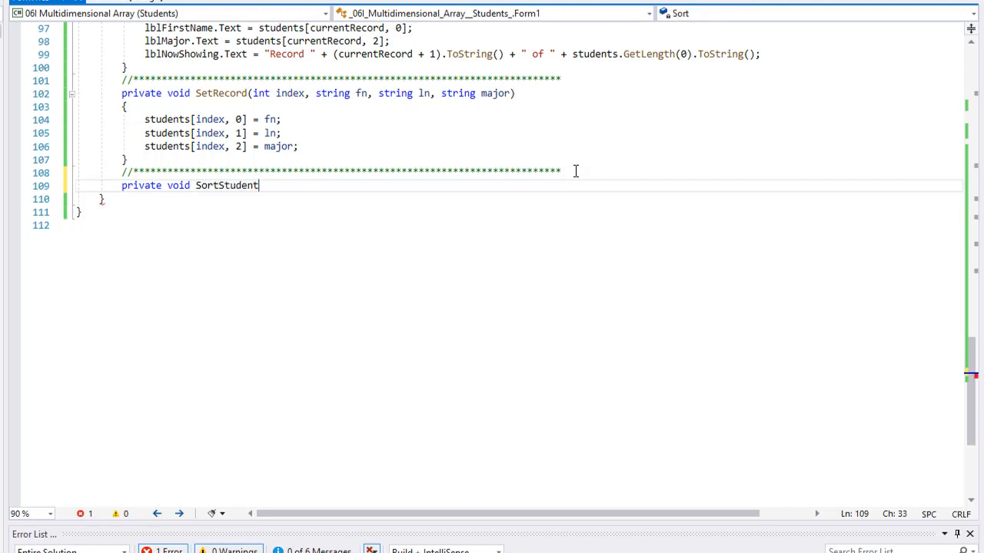
{"action": "type", "text": "d"}
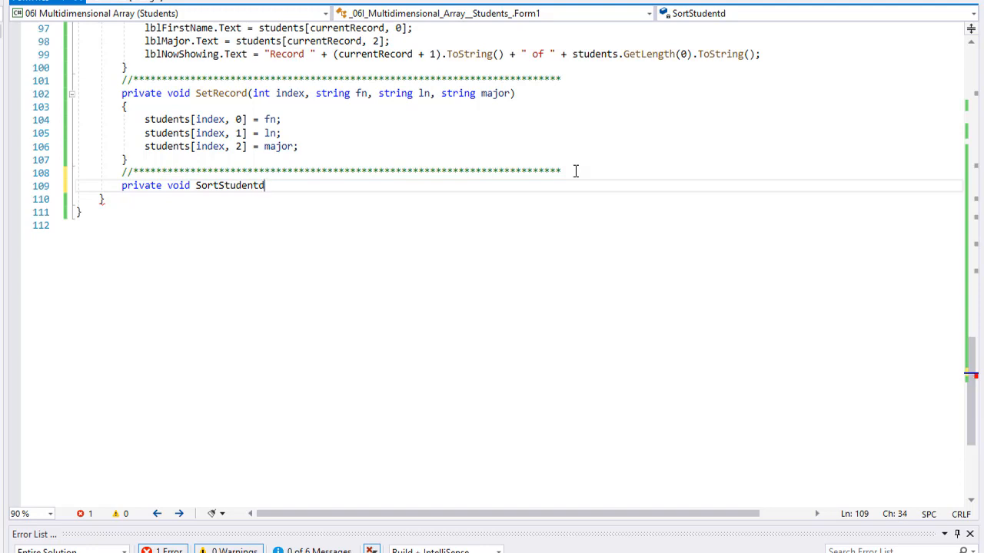
{"action": "type", "text": "s()"}
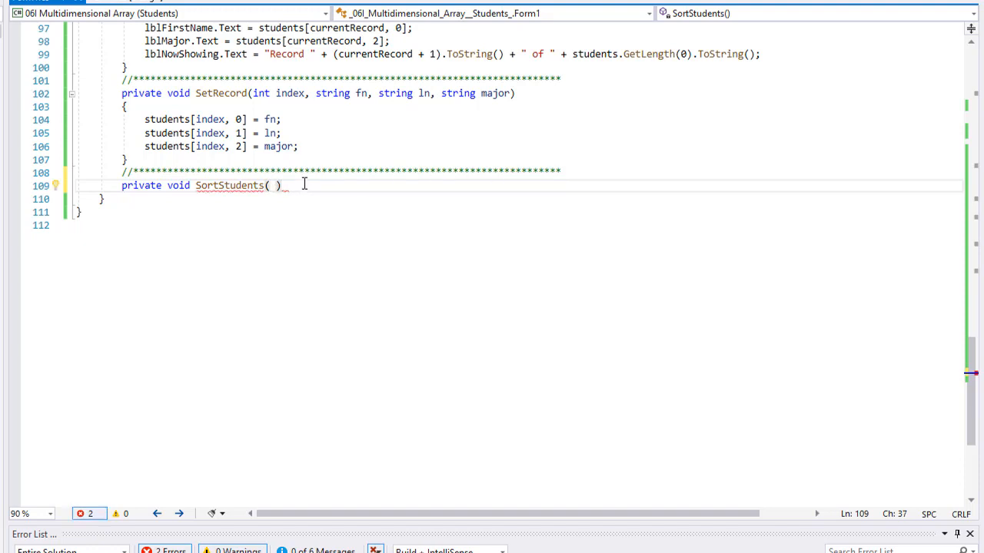
{"action": "key", "text": "enter"}
{"action": "type", "text": "{"}
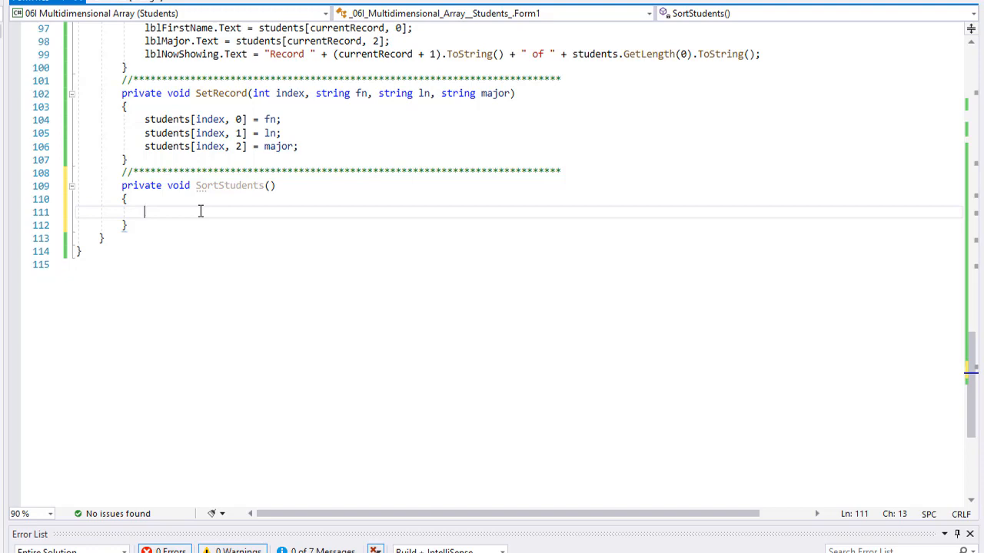
Step: Write the outer loop 'for (int i = 0; i < students.GetLength(0) - 2; i++)' inside SortStudents
{"action": "type", "text": "for (int i"}
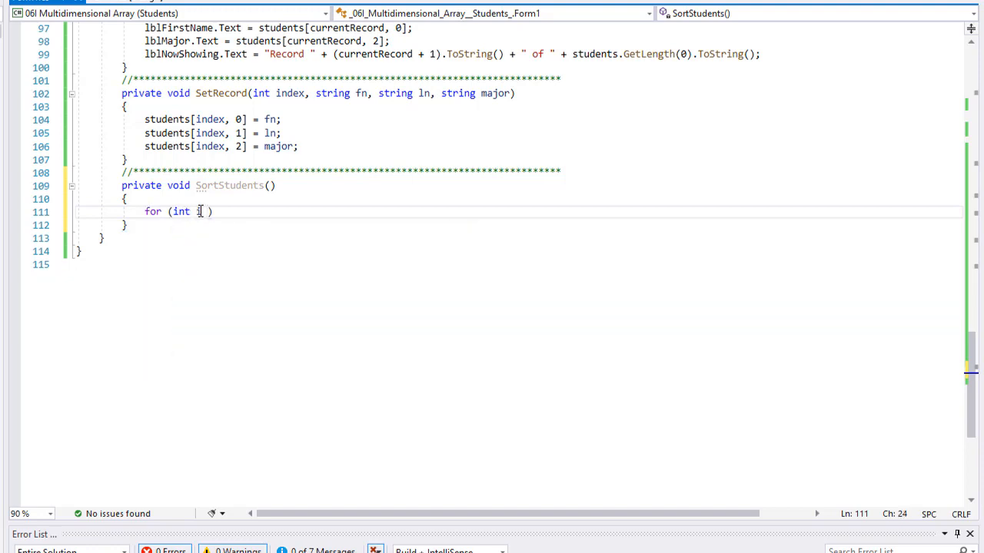
{"action": "type", "text": "= 0;"}
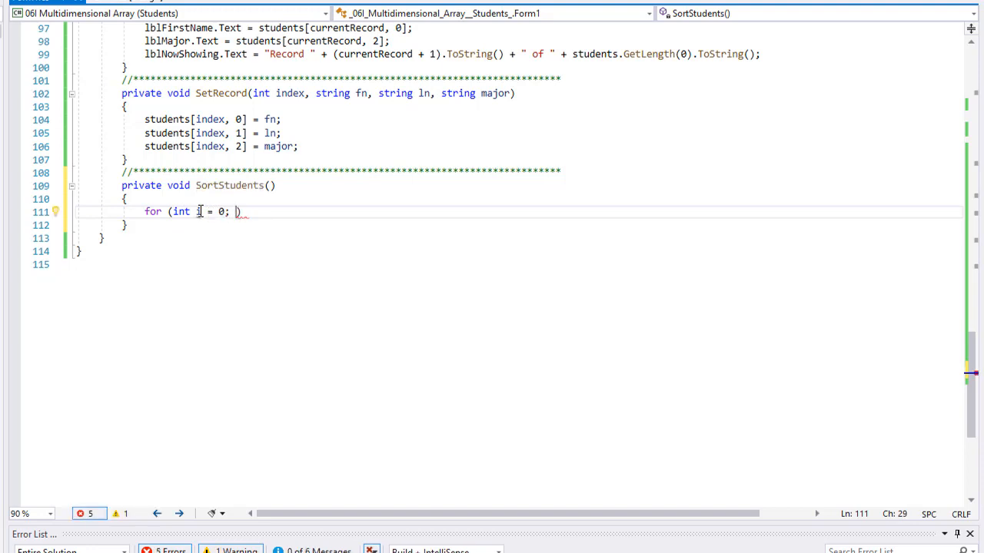
{"action": "type", "text": "i < s"}
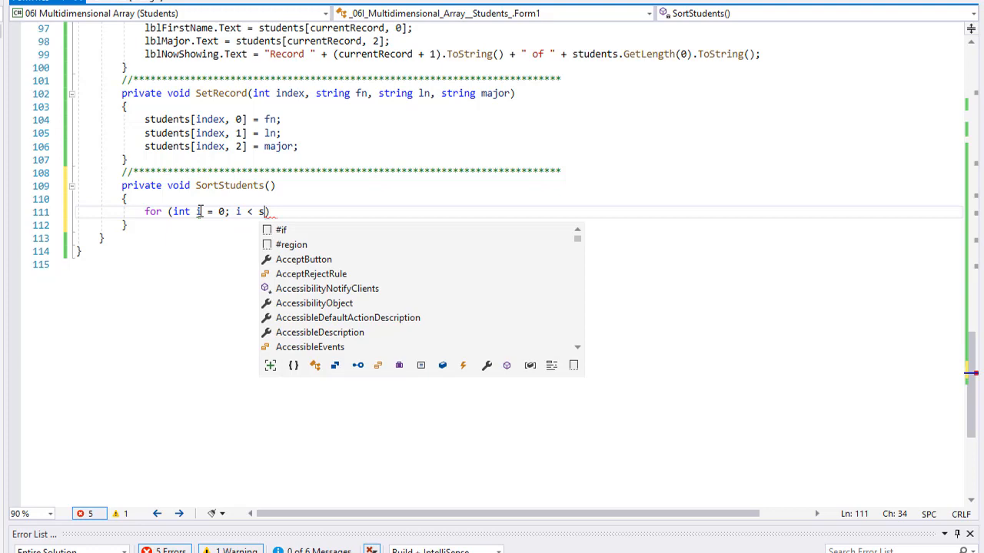
{"action": "type", "text": "tudet"}
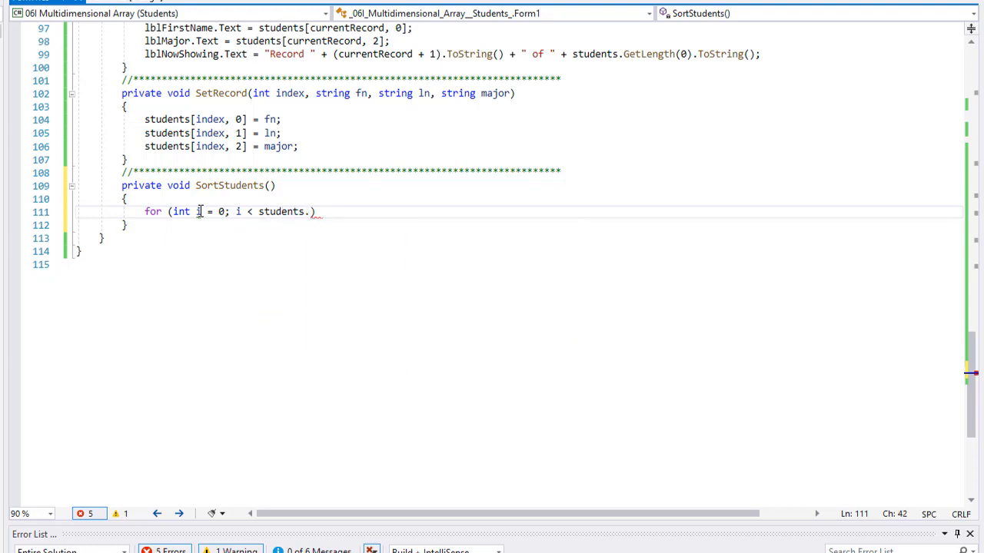
{"action": "type", "text": "GetLeng"}
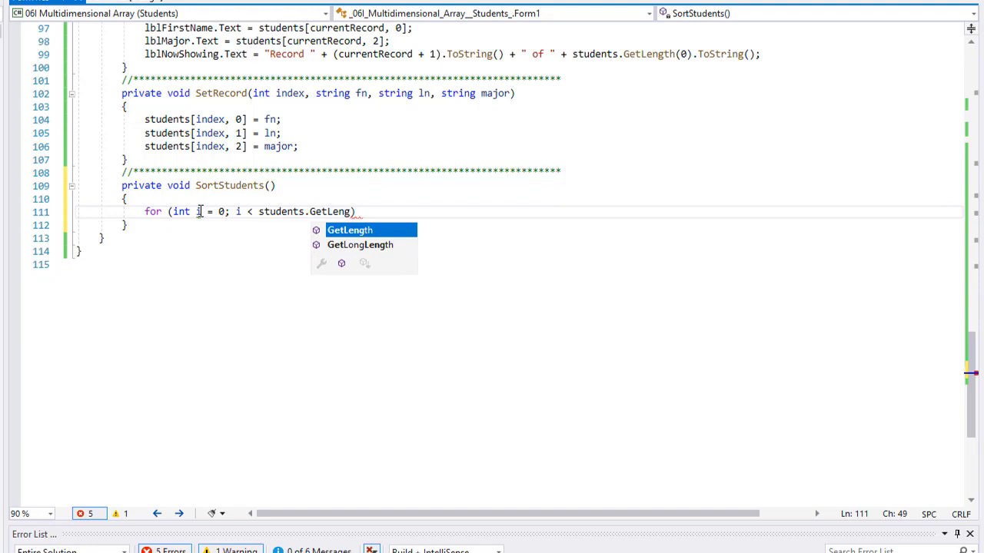
{"action": "type", "text": "th(0"}
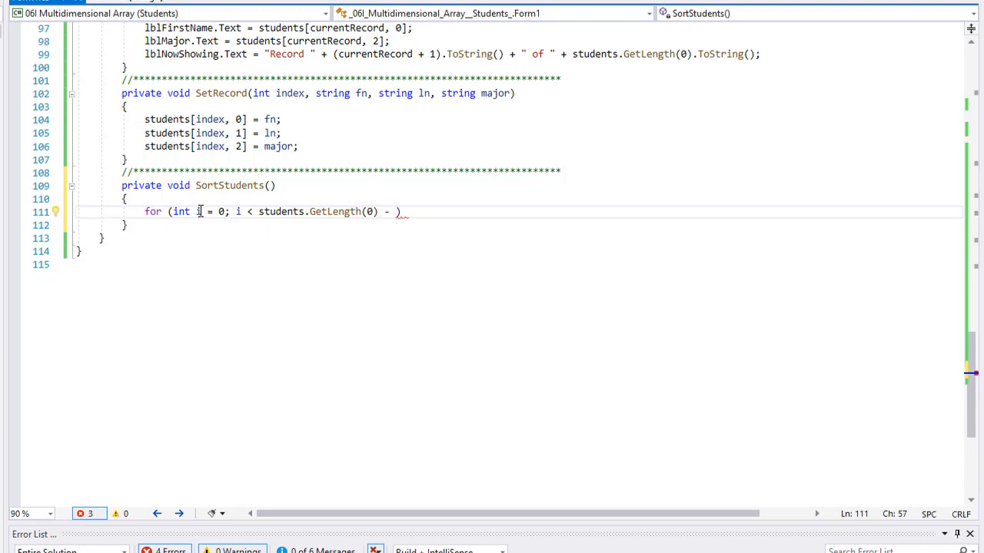
{"action": "type", "text": "2"}
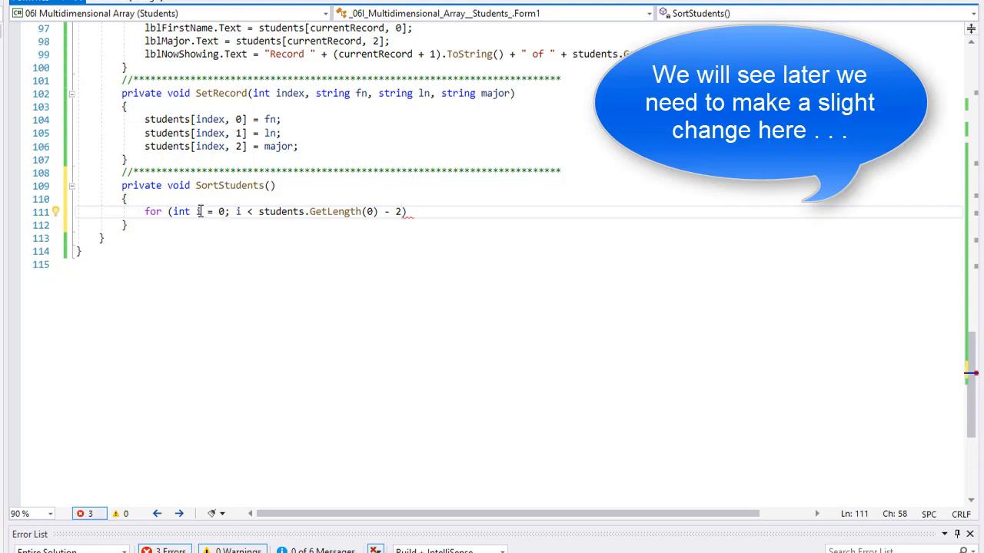
{"action": "type", "text": "; i)"}
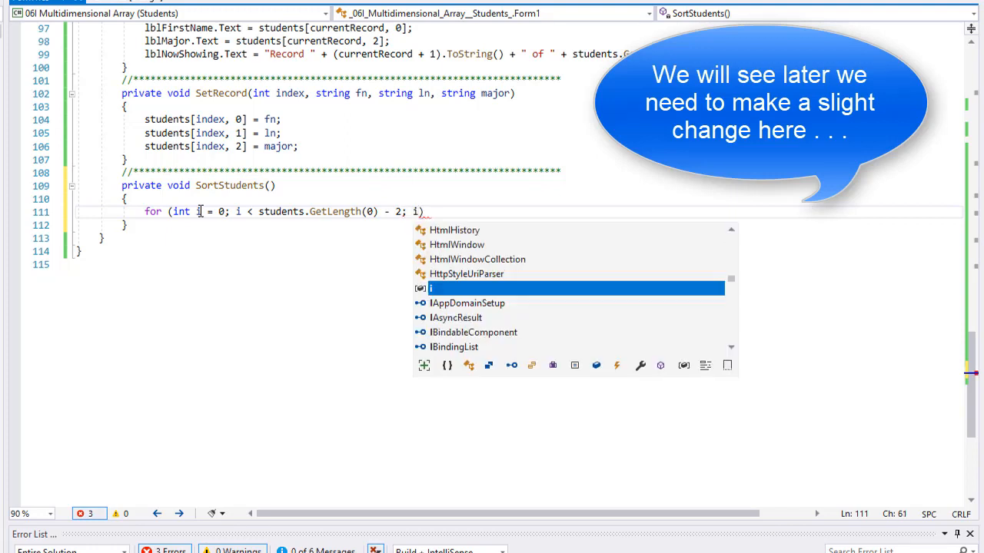
{"action": "type", "text": "++"}
{"action": "type", "text": "{"}
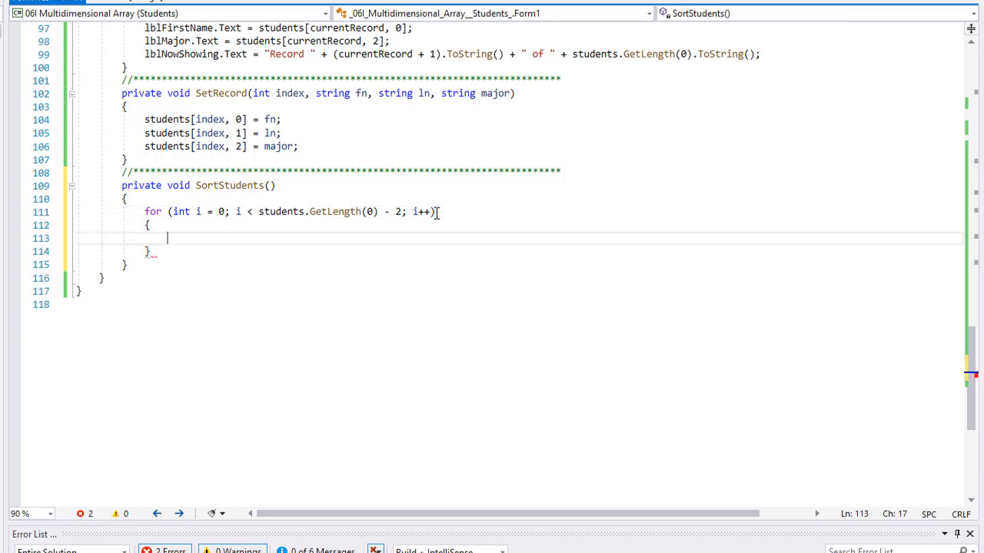
Step: Write the inner loop 'for (int j = i + 1; j < students.GetLength(0) - 1; j++)' and begin its if statement
{"action": "type", "text": "for (int )"}
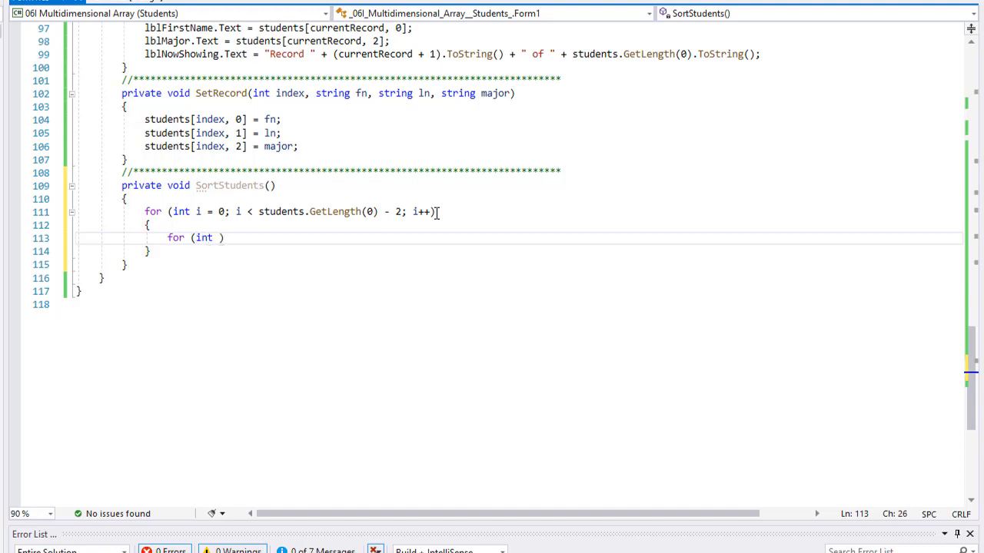
{"action": "type", "text": "j"}
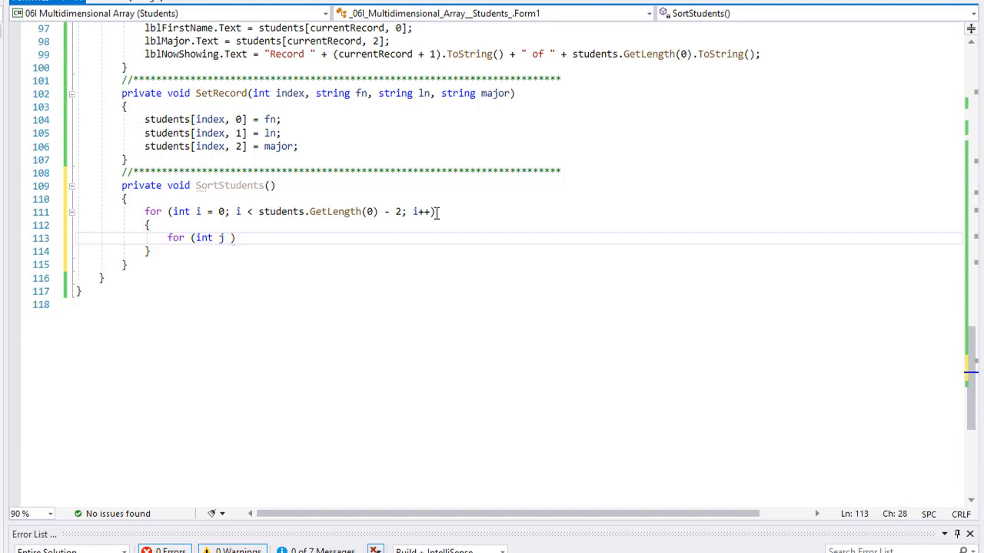
{"action": "type", "text": "= i"}
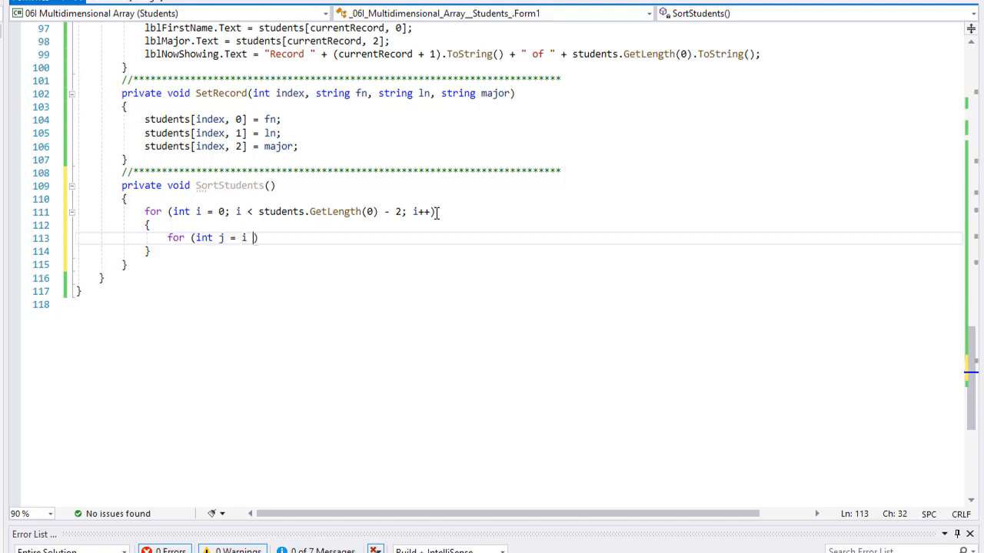
{"action": "type", "text": "+ 1,"}
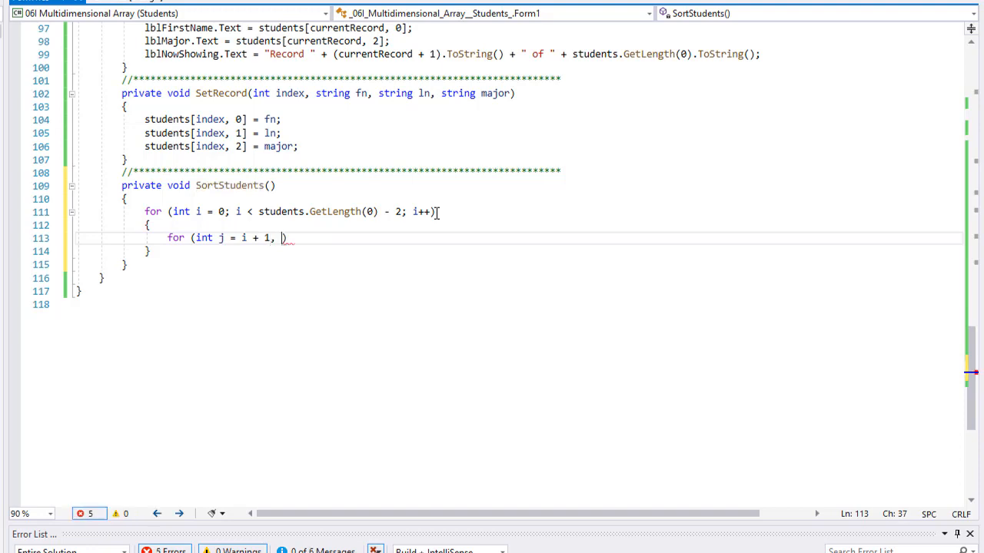
{"action": "type", "text": "i"}
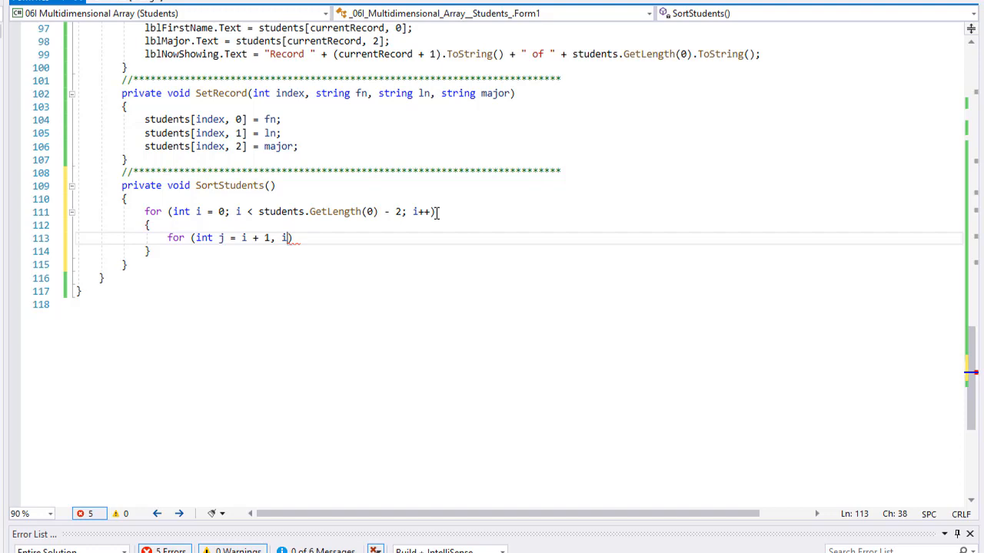
{"action": "type", "text": "j"}
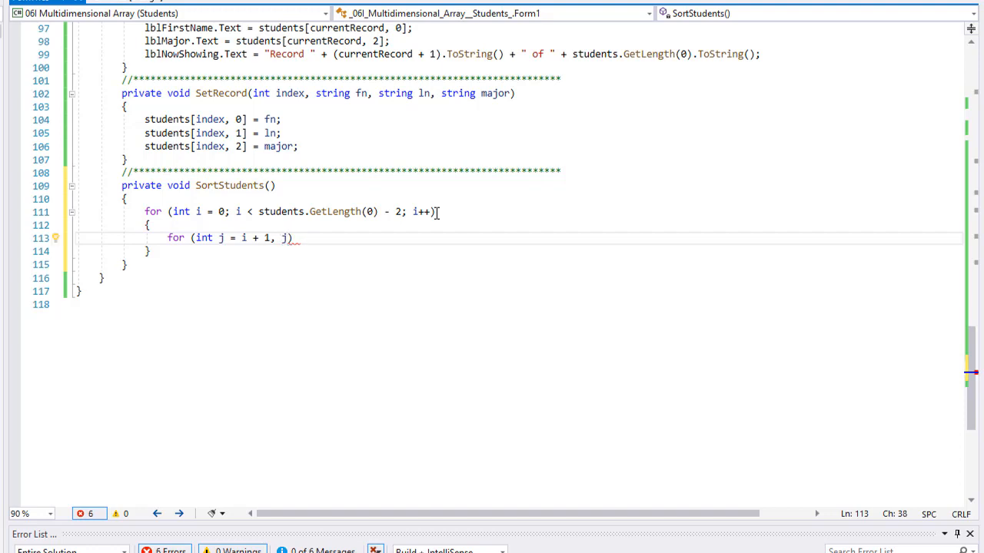
{"action": "key", "text": "BackSpace"}
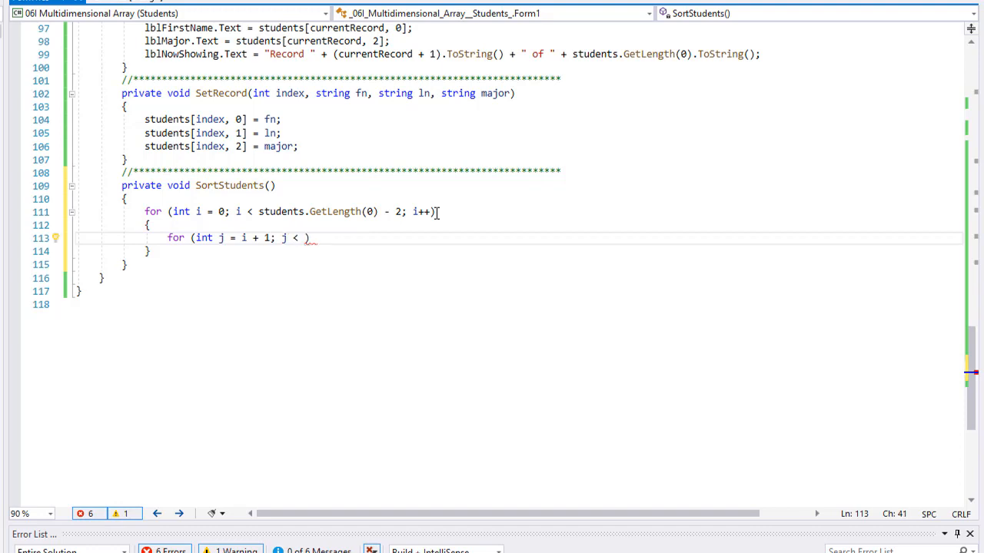
{"action": "type", "text": "students"}
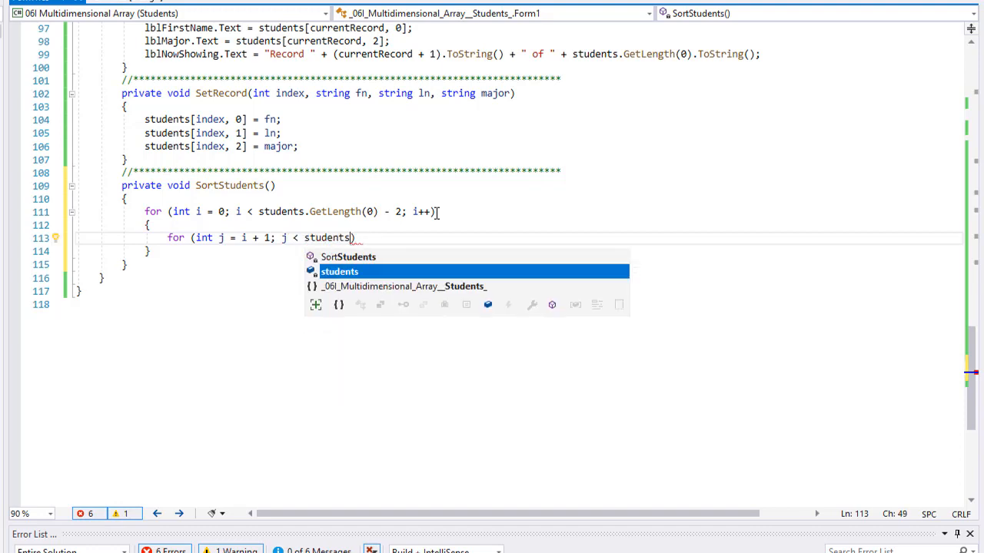
{"action": "type", "text": ".GetLength(0"}
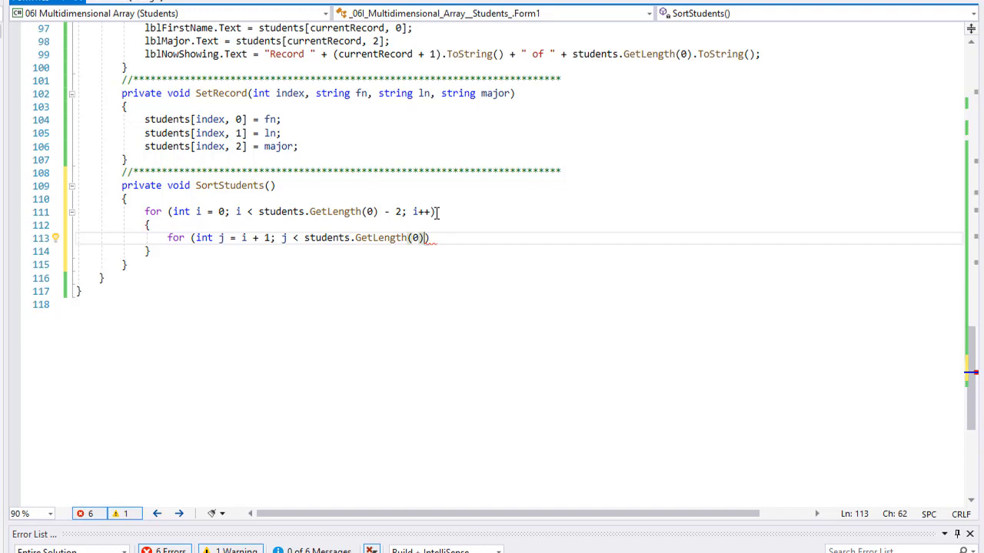
{"action": "type", "text": "- 1"}
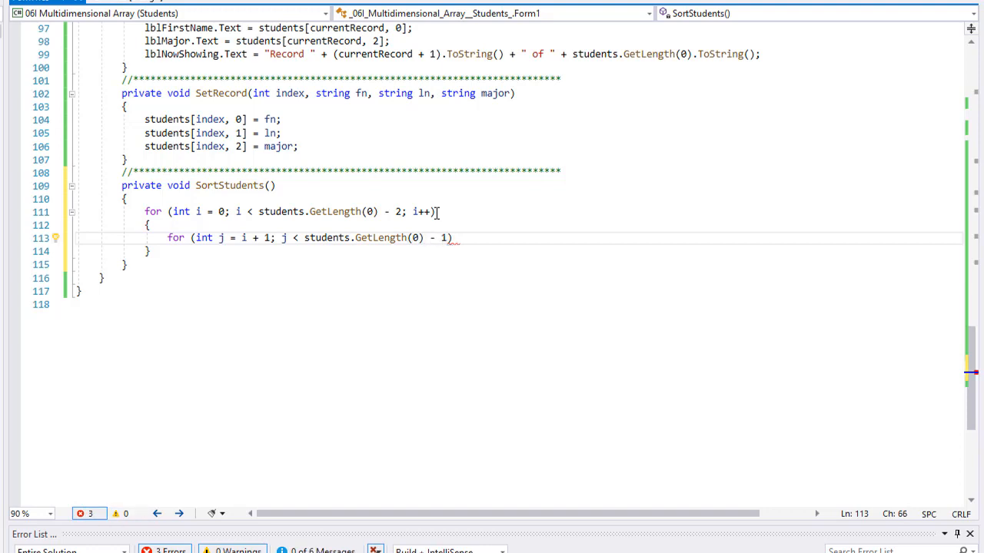
{"action": "type", "text": "; j++)"}
{"action": "type", "text": "{"}
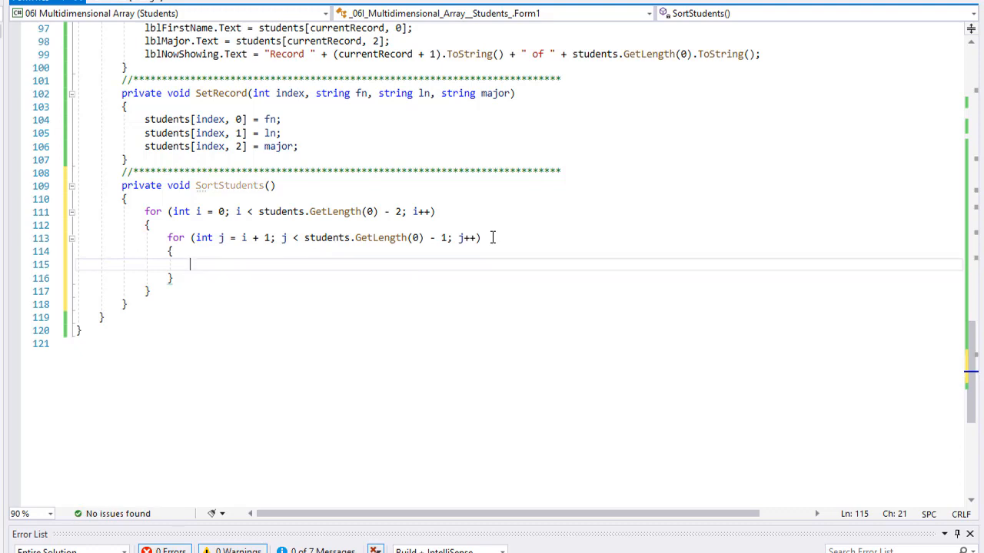
{"action": "type", "text": "if ()"}
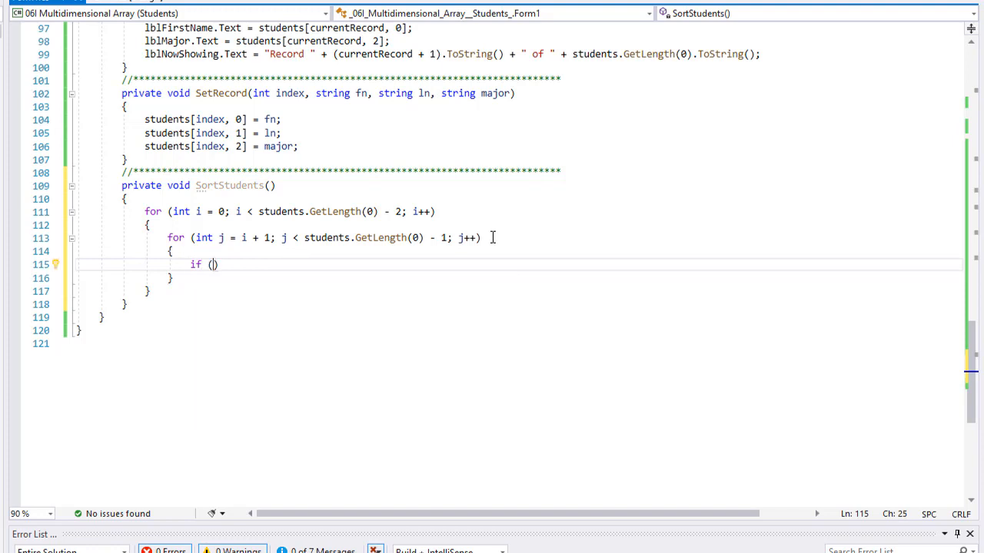
Step: Write 'if (String.Compare(students[i,1], students[j,1]) > 0)' with an empty block in the inner loop
{"action": "type", "text": "s"}
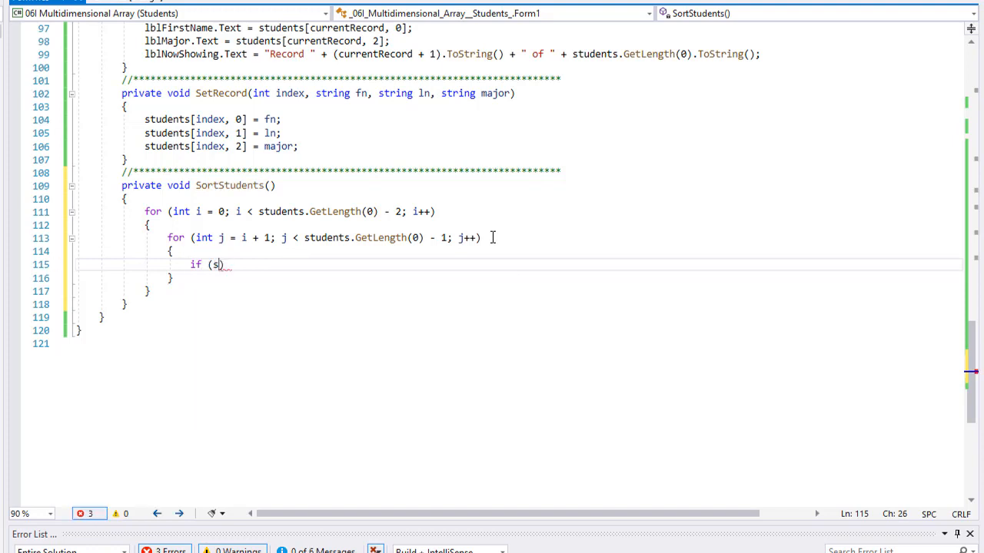
{"action": "type", "text": "tudents["}
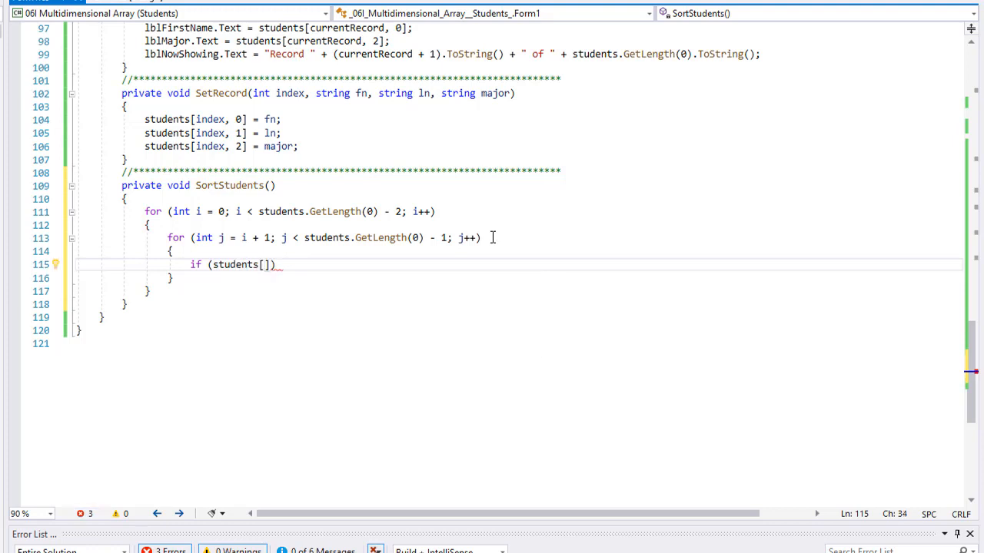
{"action": "type", "text": "i,1"}
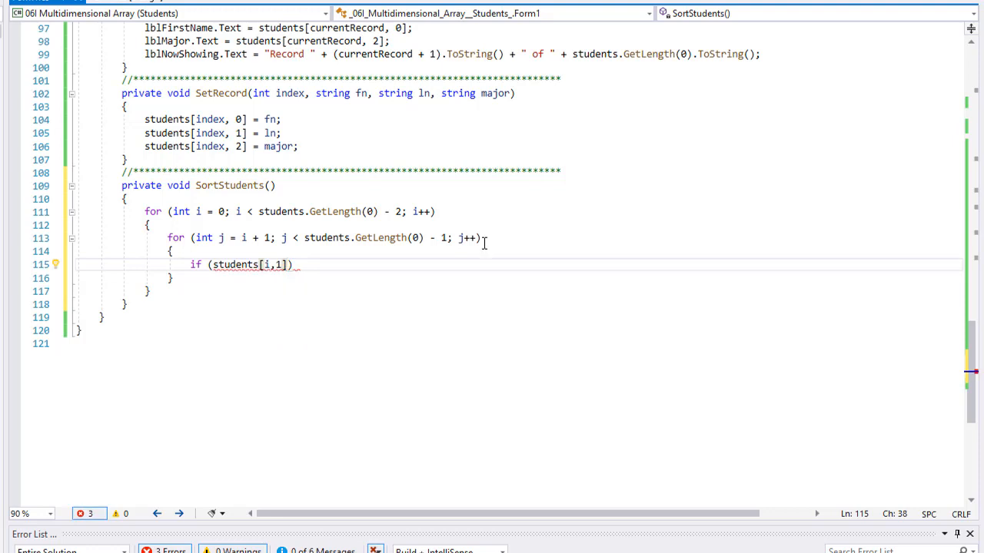
{"action": "left_click", "coordinate": [216, 264]}
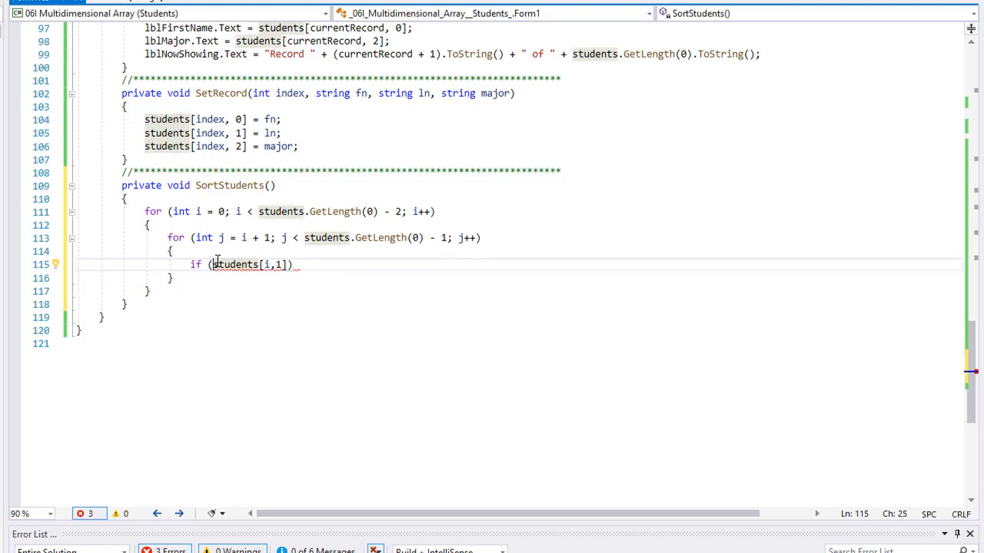
{"action": "type", "text": "String.Compare"}
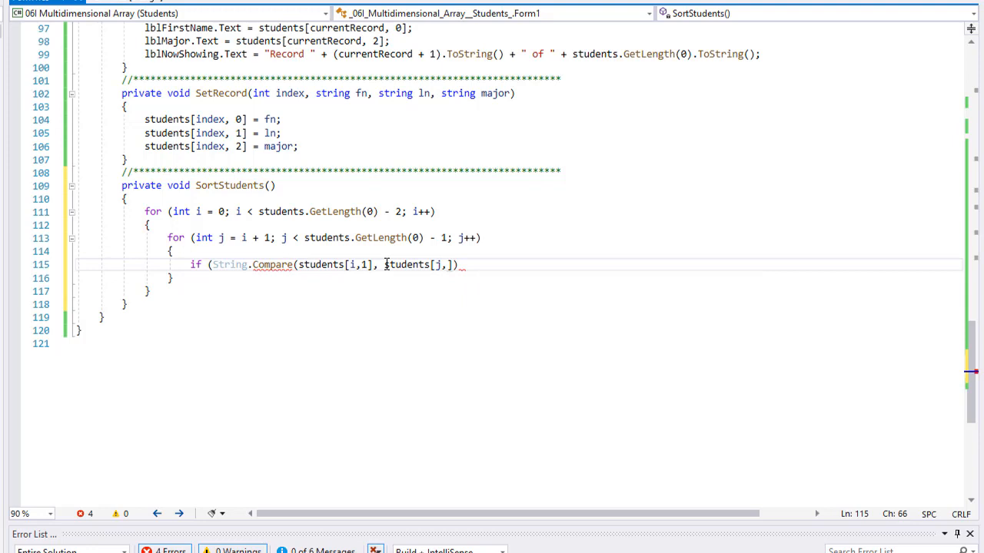
{"action": "type", "text": "1"}
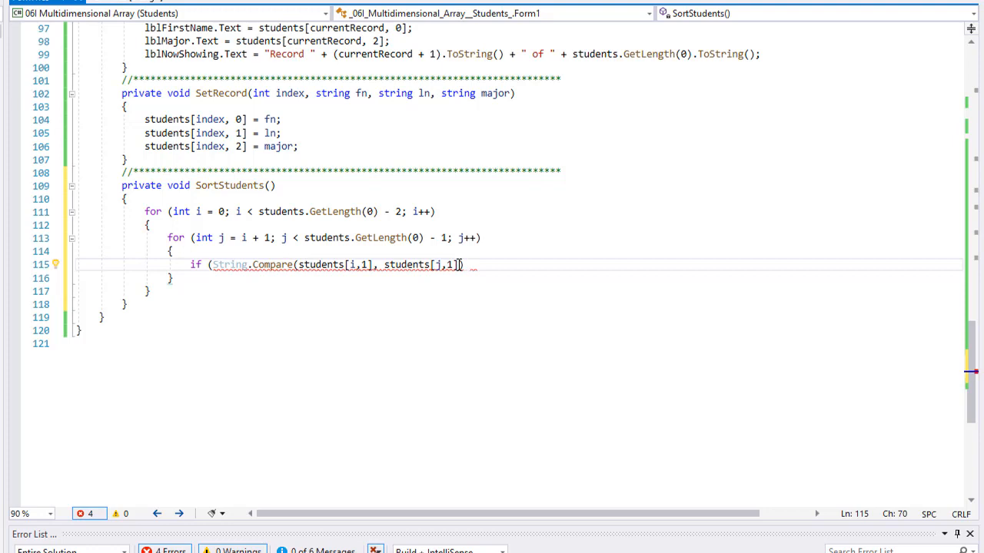
{"action": "type", "text": ">"}
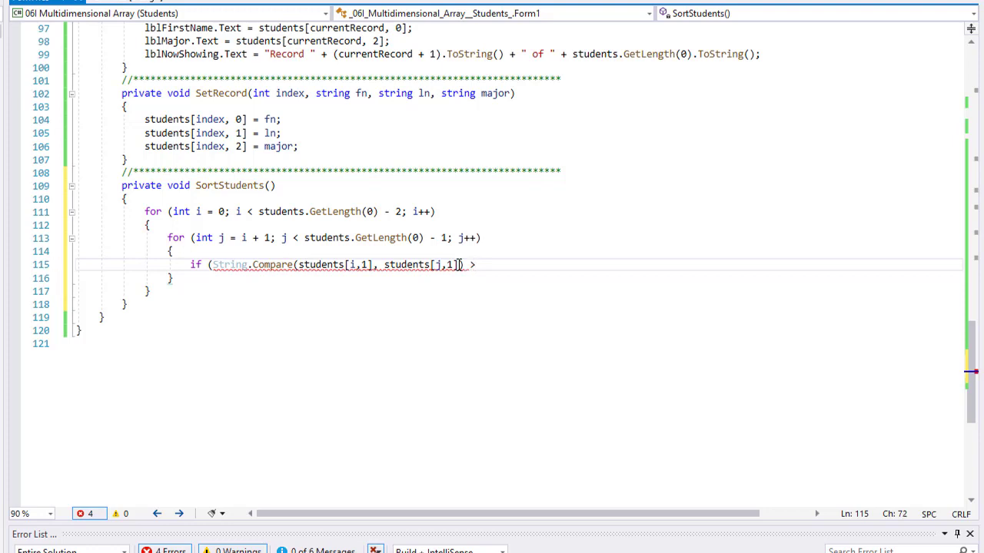
{"action": "type", "text": "0"}
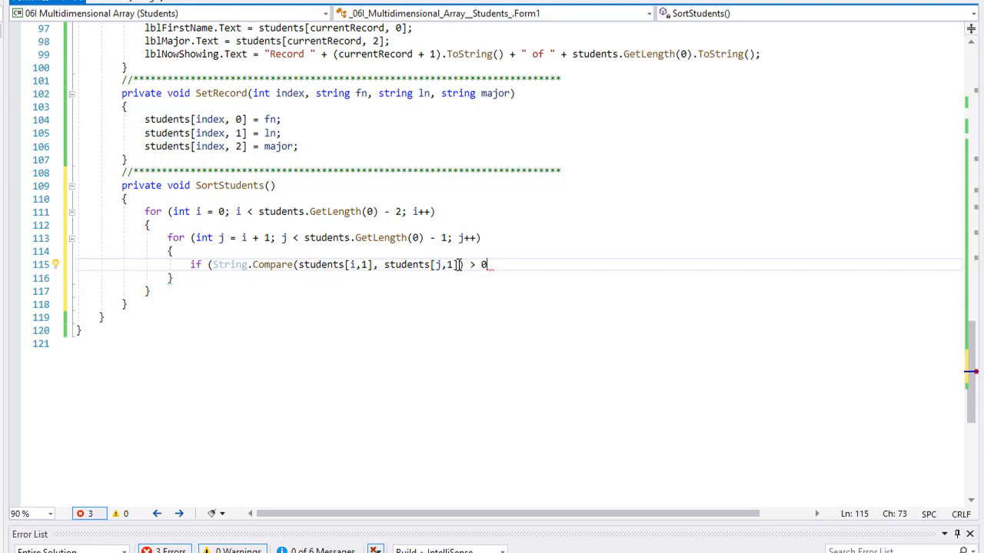
{"action": "type", "text": ")"}
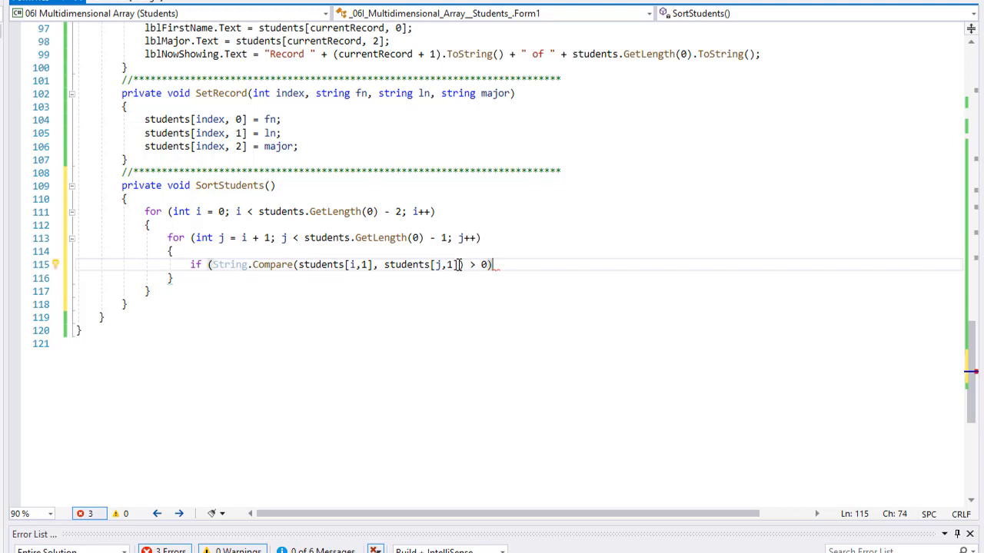
{"action": "type", "text": "{ }"}
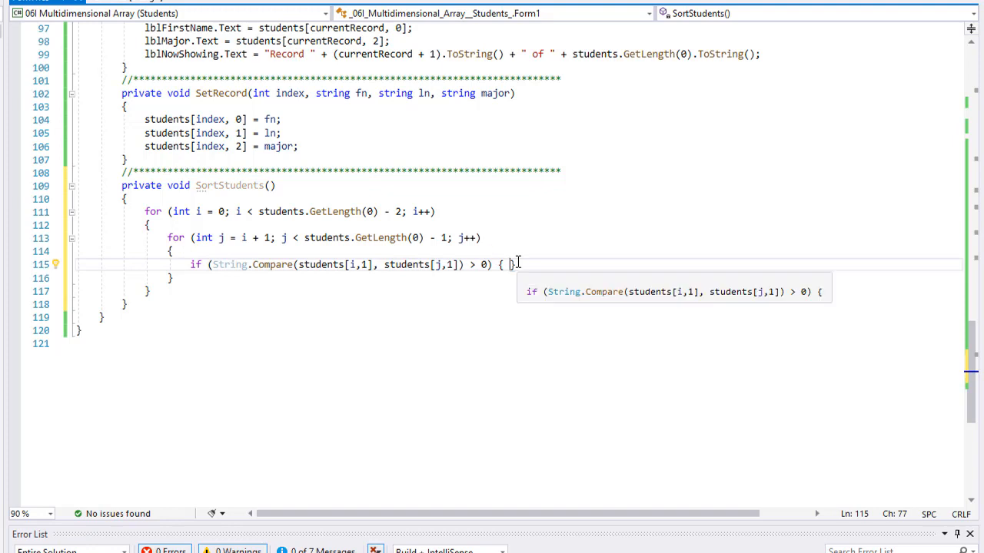
{"action": "key", "text": "enter"}
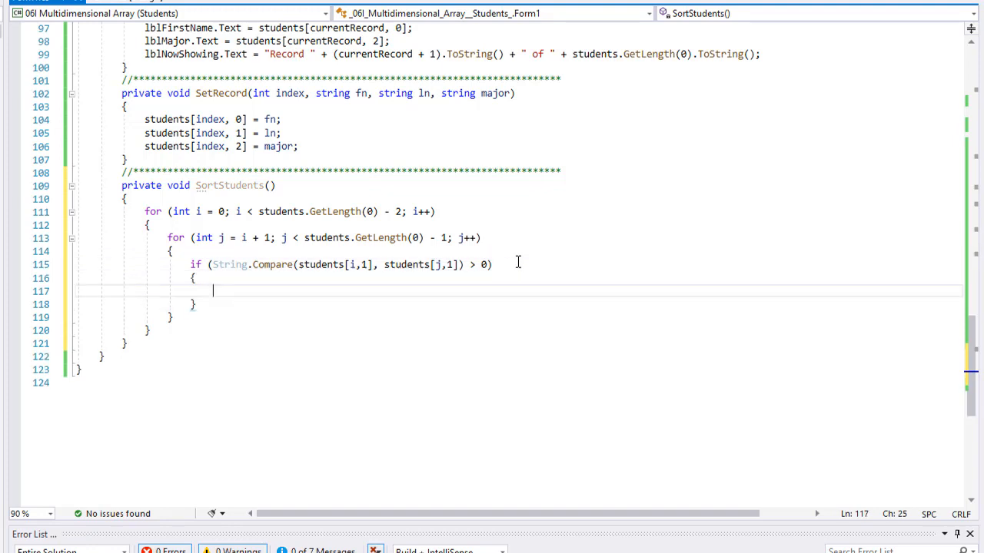
{"action": "mouse_move", "coordinate": [455, 265]}
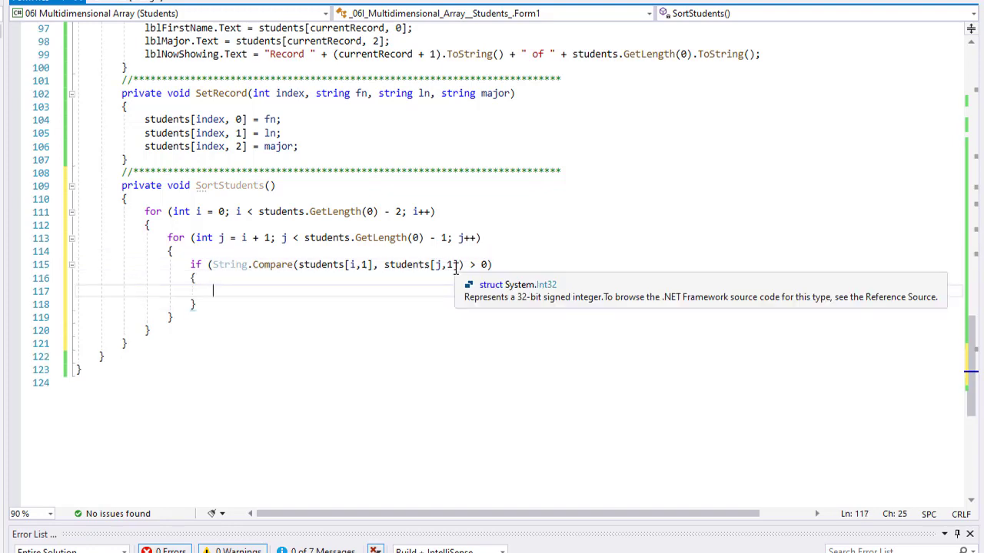
Step: Declare 'string[] temp = new string[3];' on a new line above the outer loop
{"action": "type", "text": "sring["}
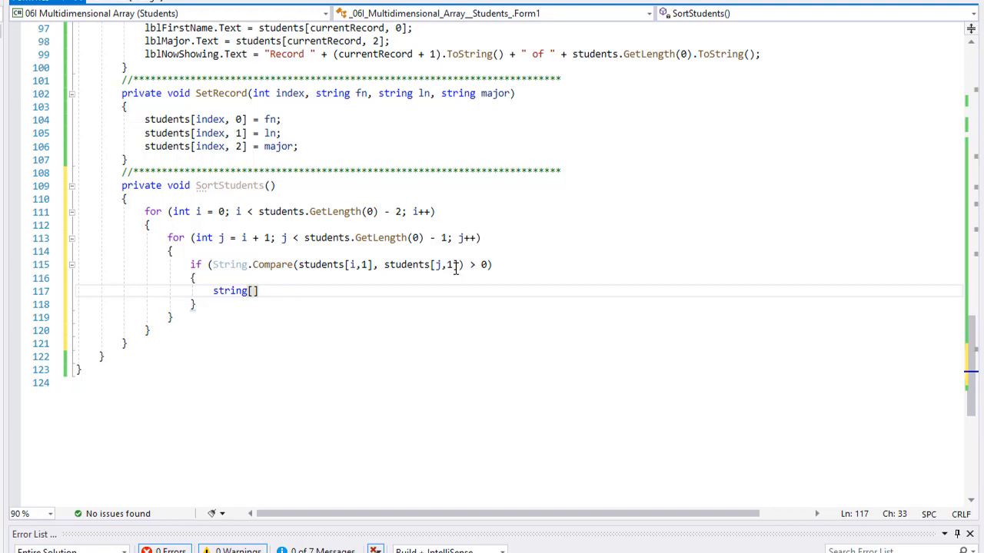
{"action": "type", "text": "temp"}
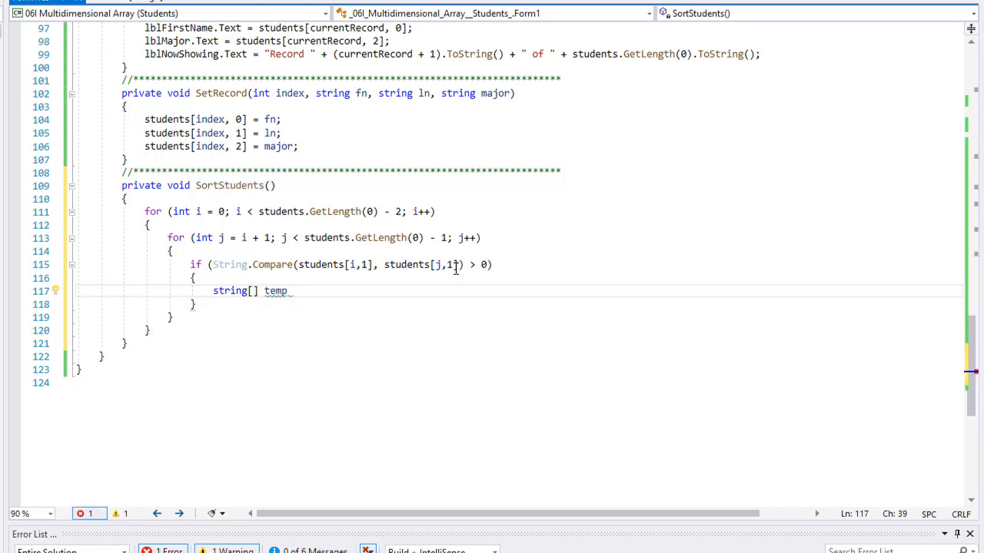
{"action": "type", "text": "= n"}
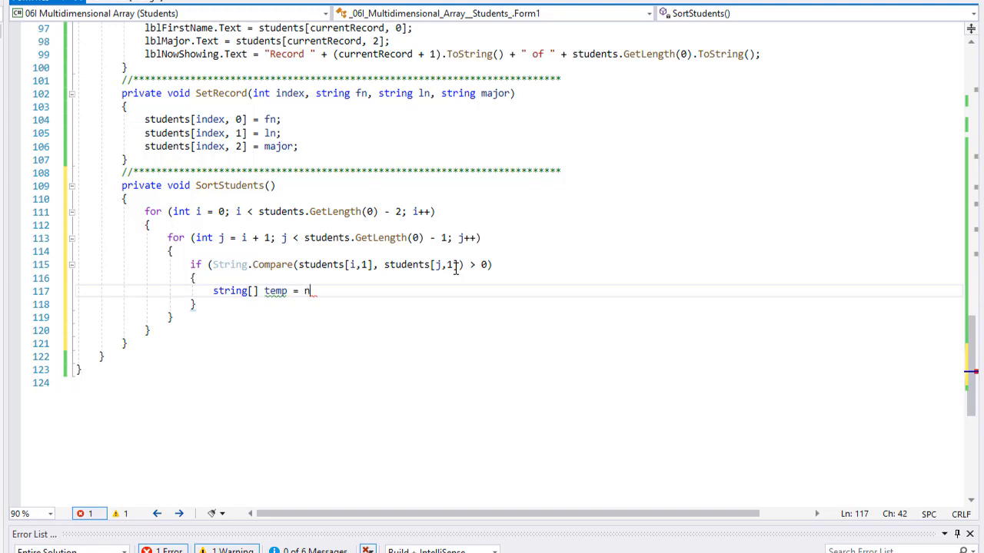
{"action": "type", "text": "ew string"}
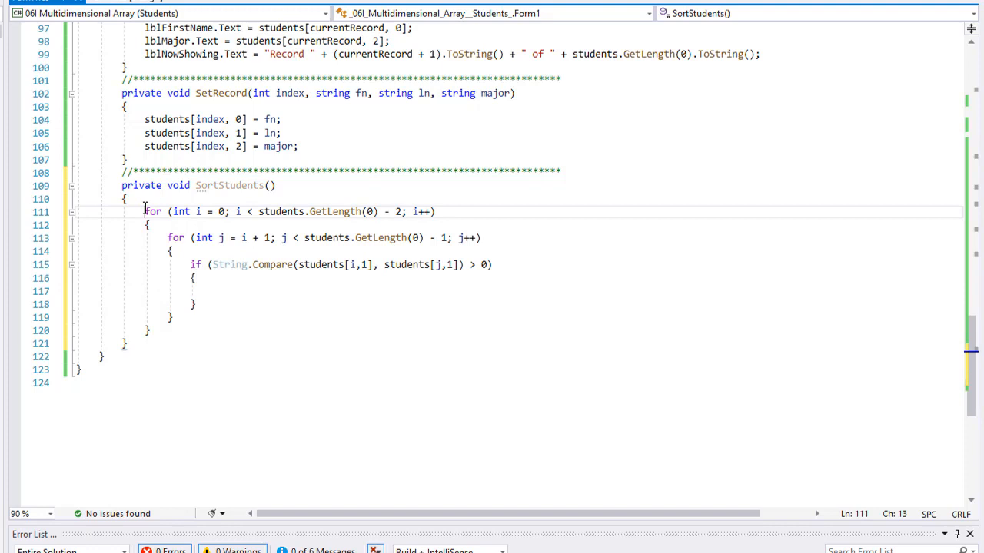
{"action": "key", "text": "Enter"}
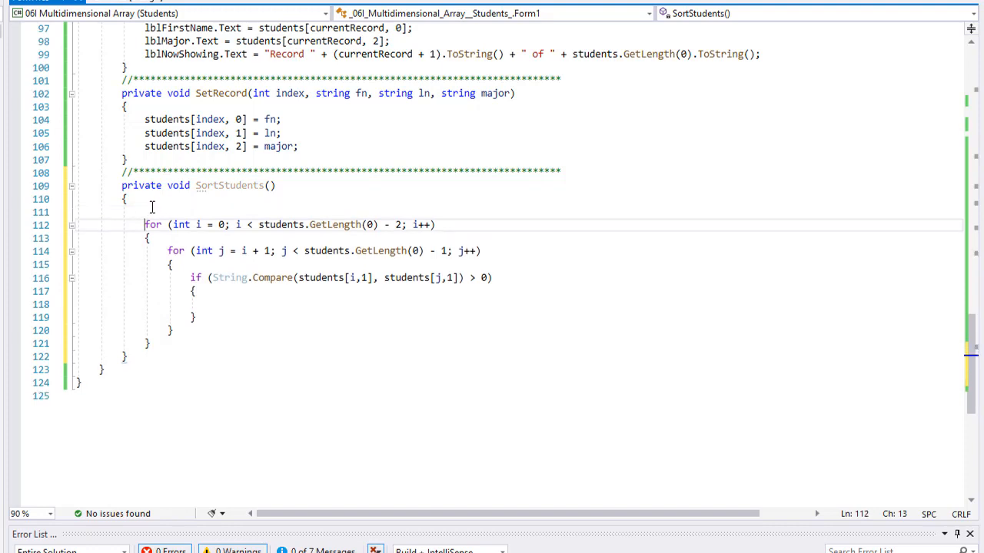
{"action": "type", "text": "string[] temp = new string[3"}
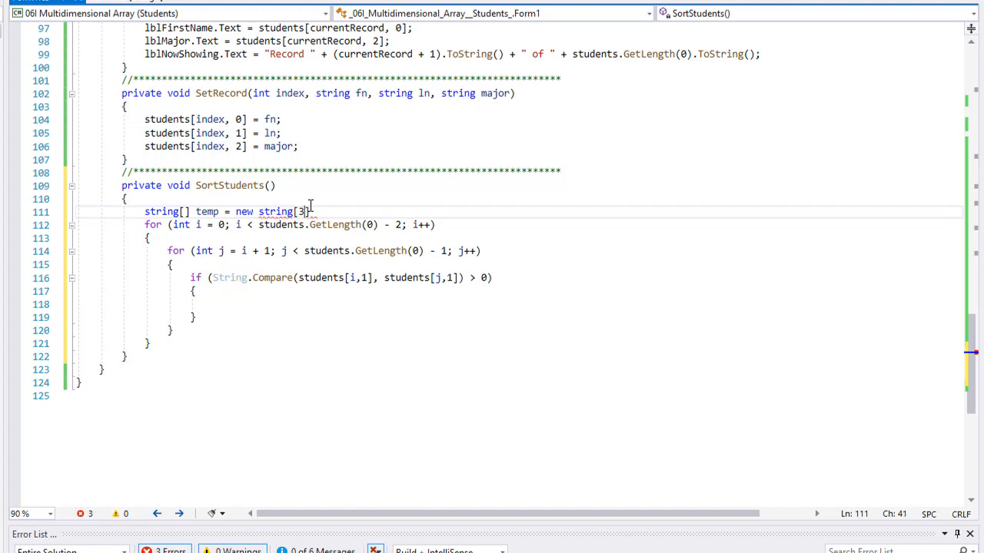
{"action": "type", "text": ";"}
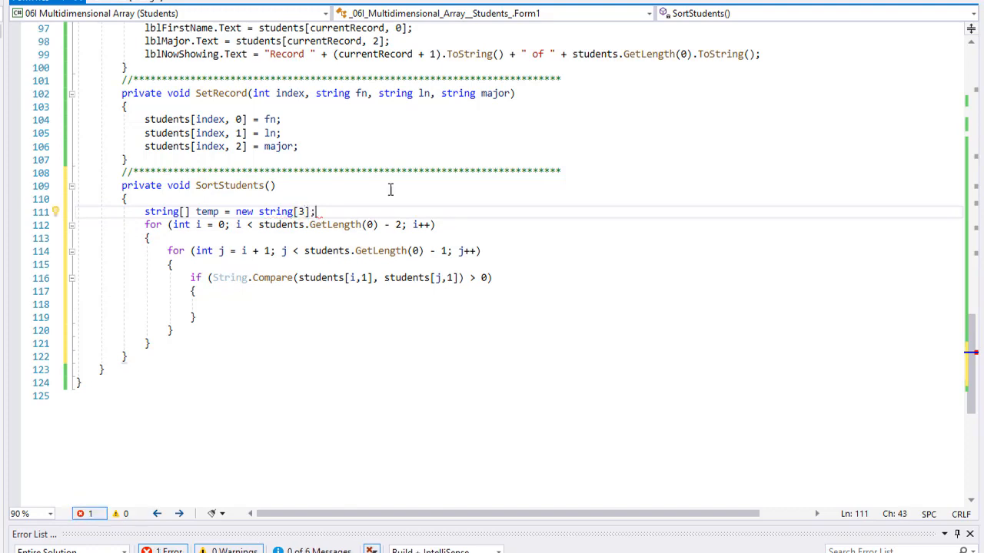
{"action": "left_click", "coordinate": [222, 304]}
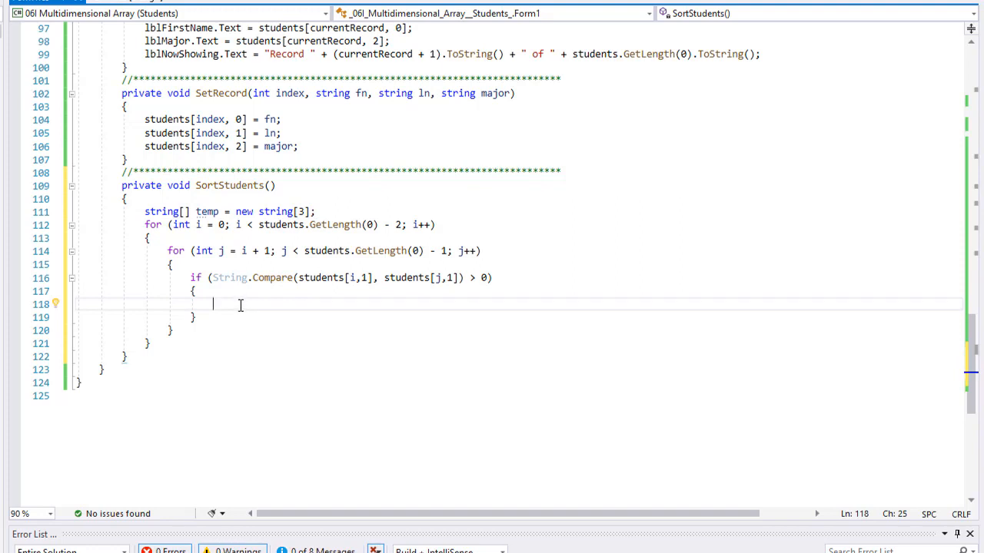
Step: Assign temp[0], temp[1], temp[2] from students[i, 0], students[i, 1], students[i, 2] in the if block
{"action": "type", "text": "t"}
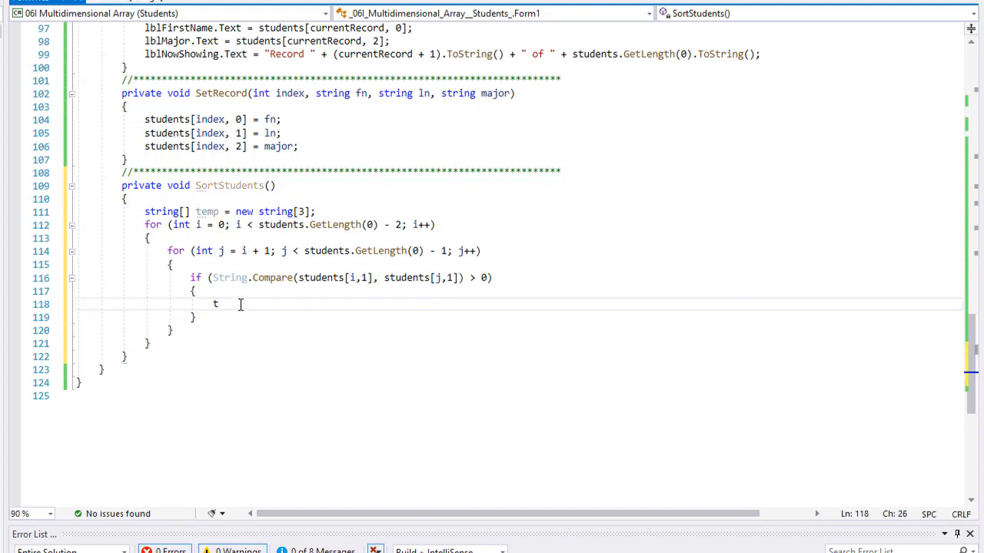
{"action": "type", "text": "emp[]"}
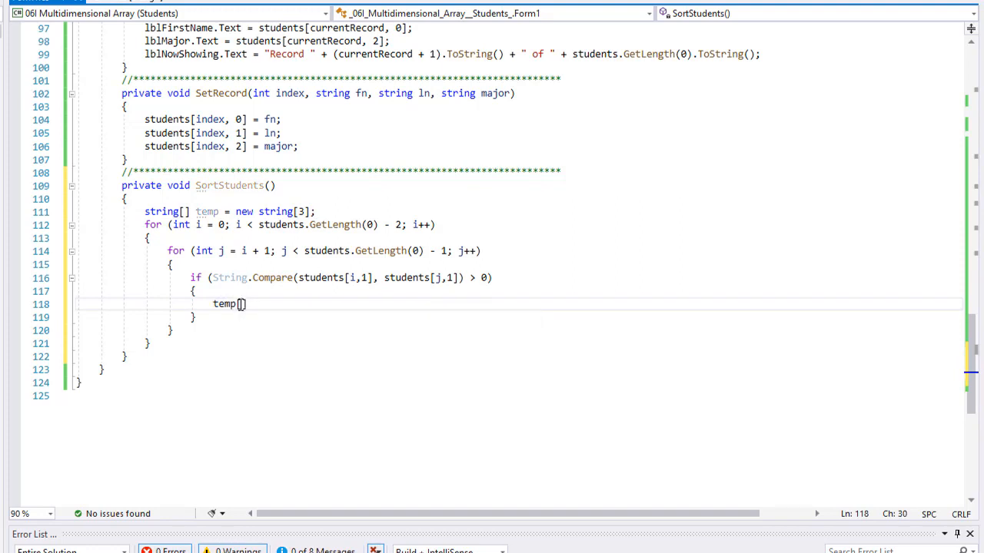
{"action": "type", "text": "0"}
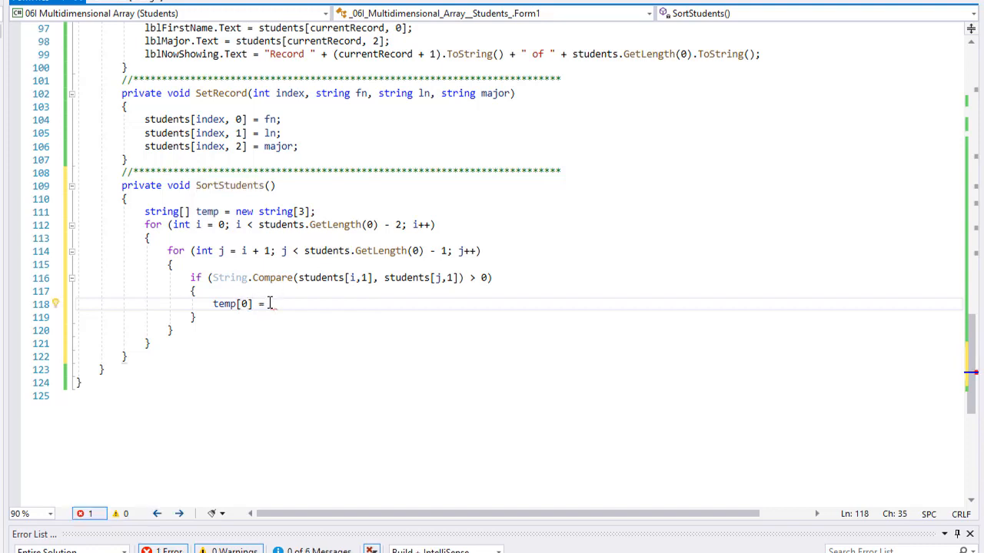
{"action": "type", "text": "students[i"}
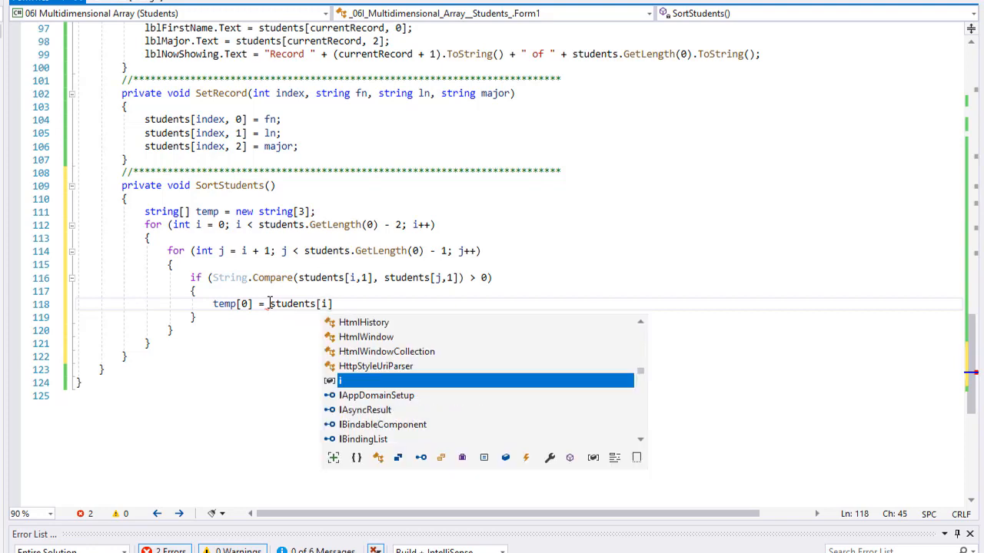
{"action": "type", "text": ",0]"}
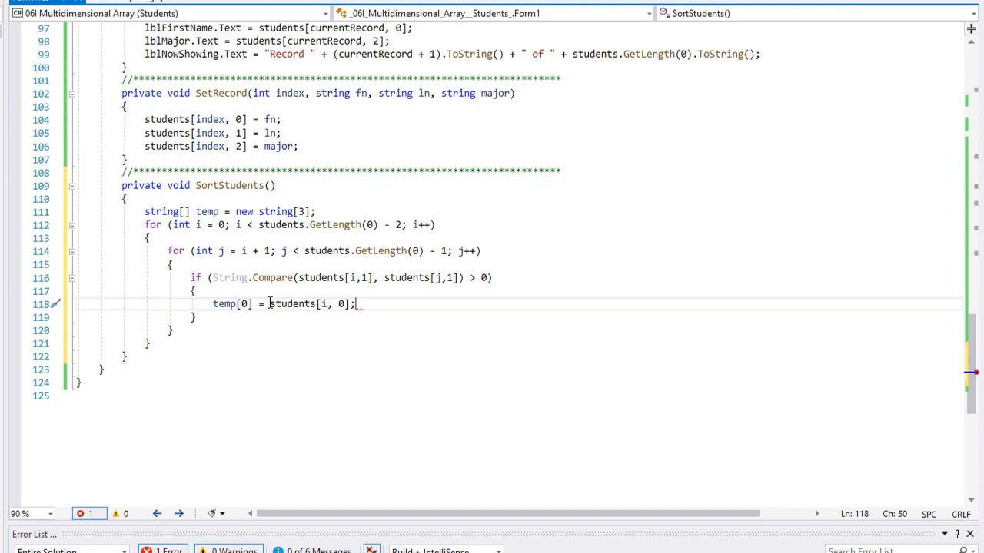
{"action": "type", "text": "temp"}
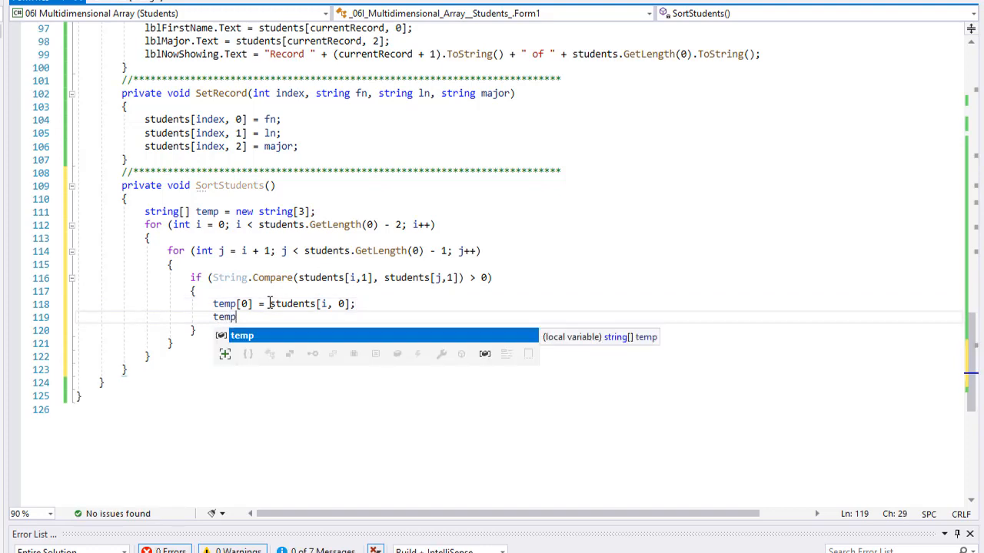
{"action": "type", "text": "[1]"}
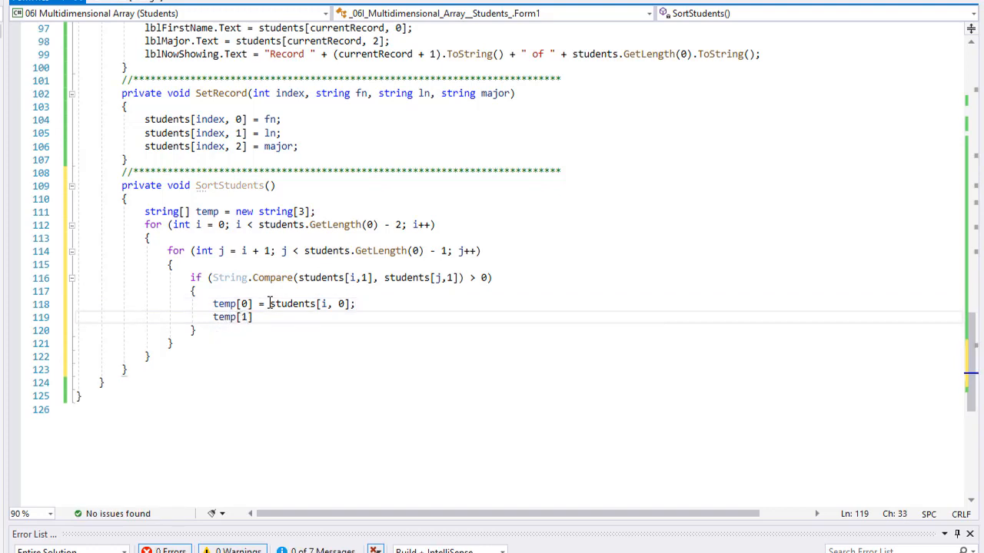
{"action": "type", "text": "students[i,]"}
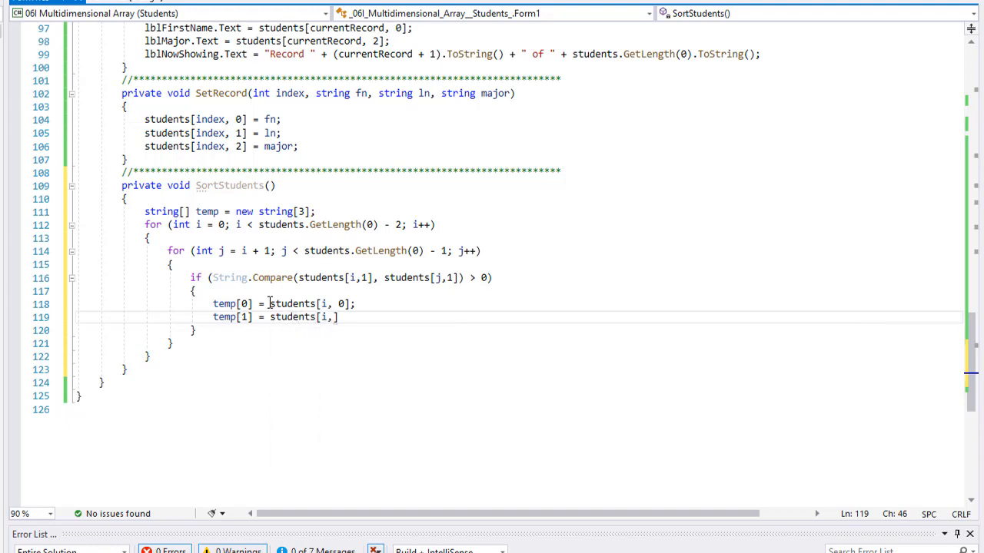
{"action": "type", "text": "1"}
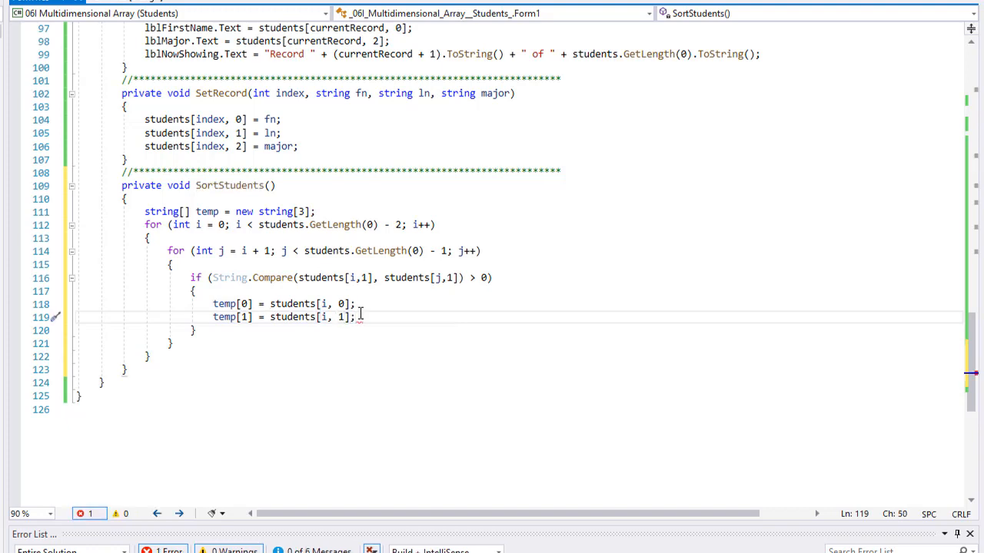
{"action": "type", "text": "temp"}
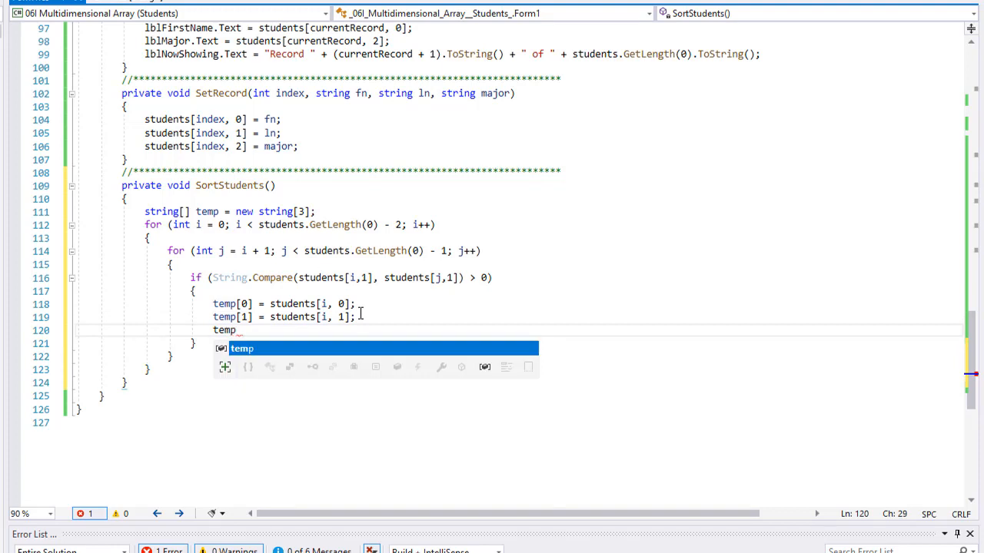
{"action": "type", "text": "[]"}
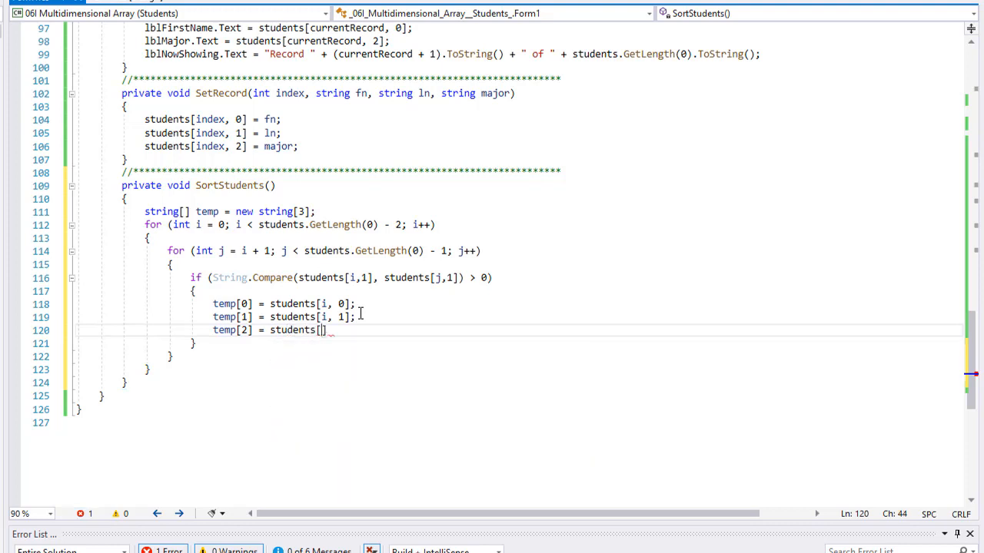
{"action": "type", "text": "i,2"}
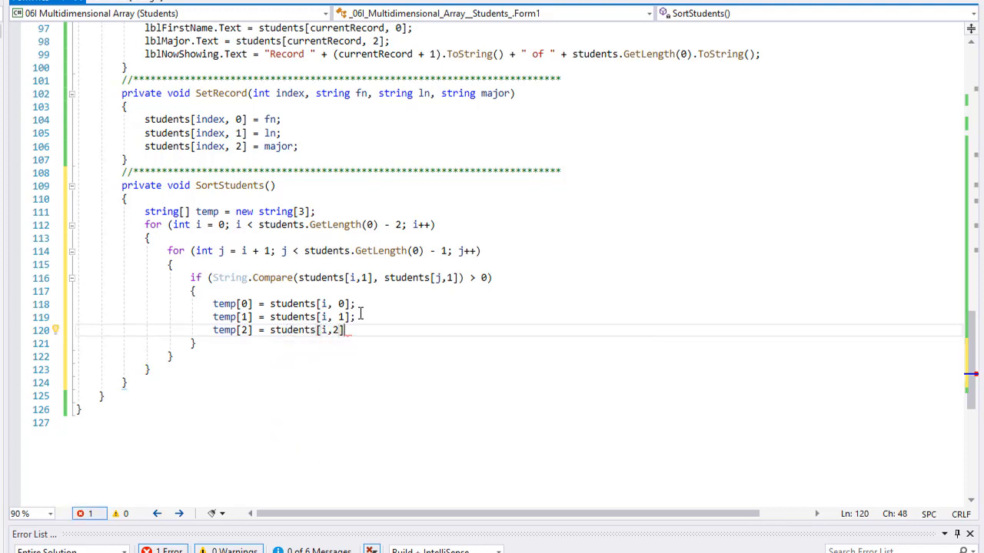
{"action": "key", "text": "enter"}
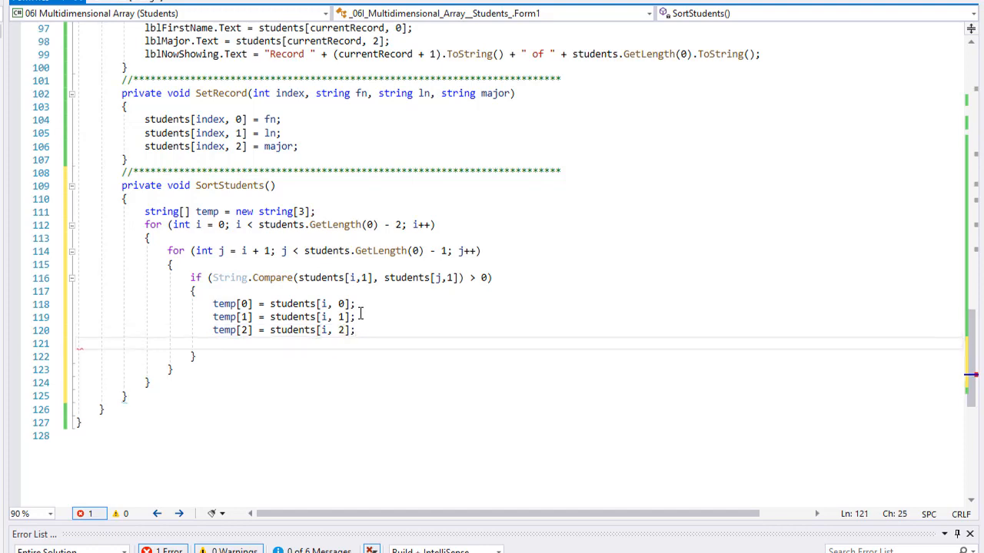
Step: Assign students[i, 0..2] = students[j, 0..2] on the lines after the temp copies
{"action": "type", "text": "studnet"}
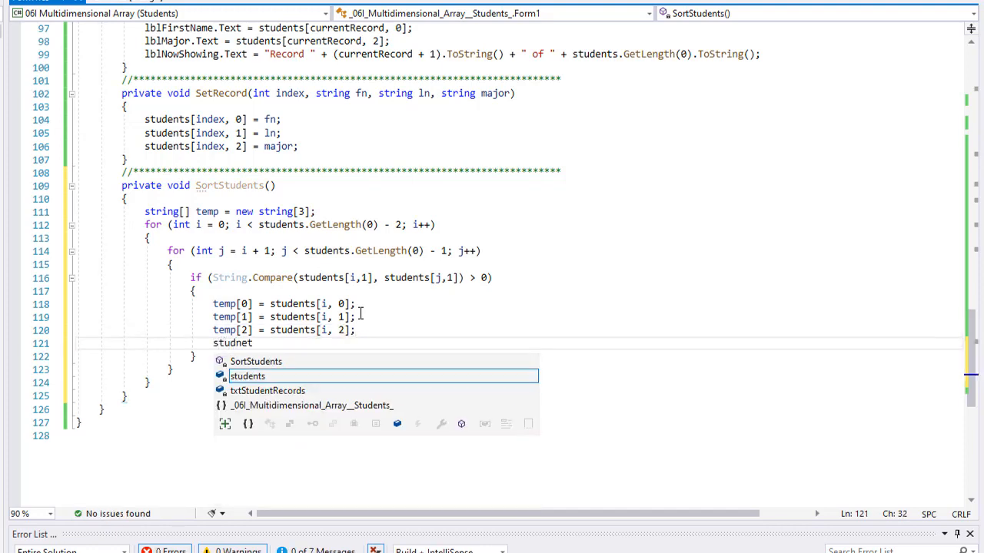
{"action": "type", "text": "s"}
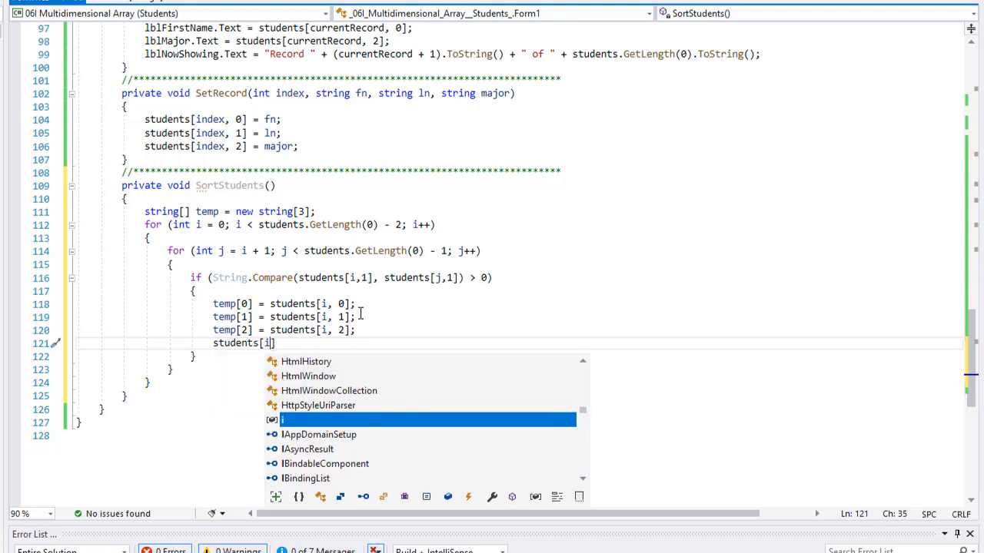
{"action": "type", "text": ",0]"}
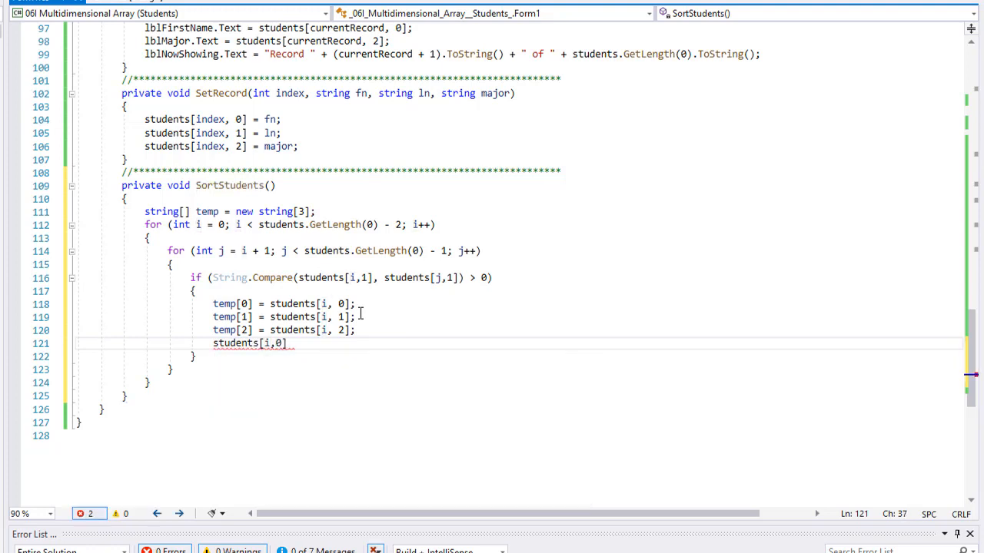
{"action": "type", "text": "="}
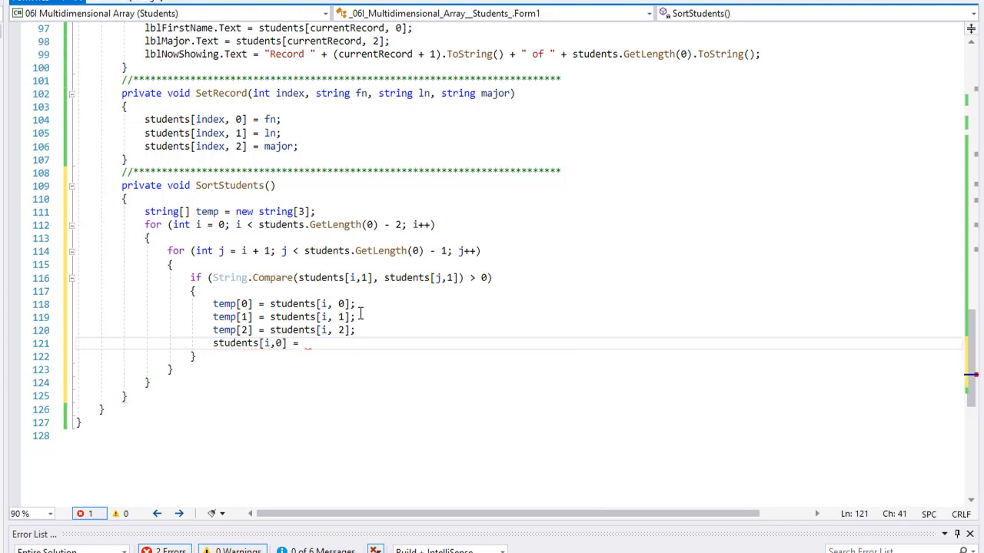
{"action": "type", "text": "students"}
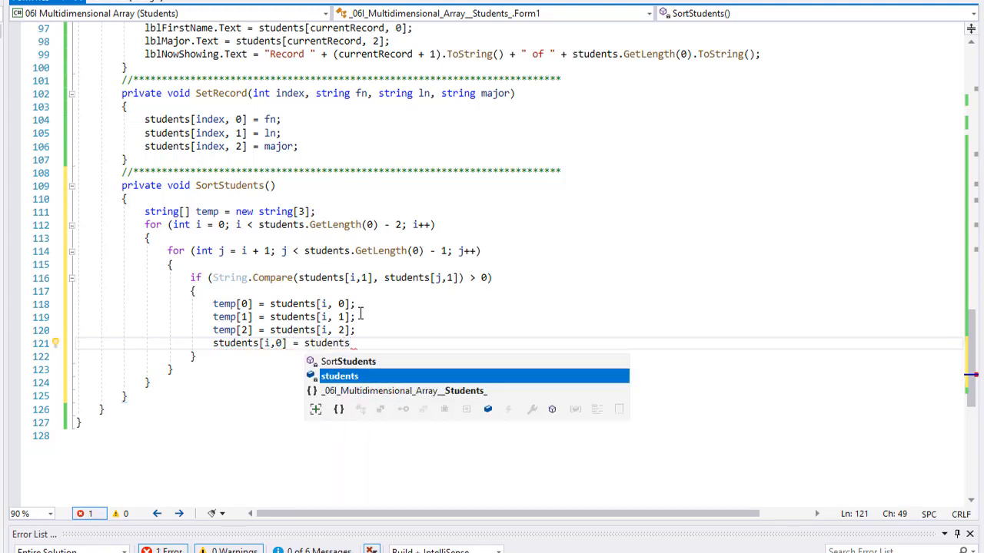
{"action": "type", "text": "[j]"}
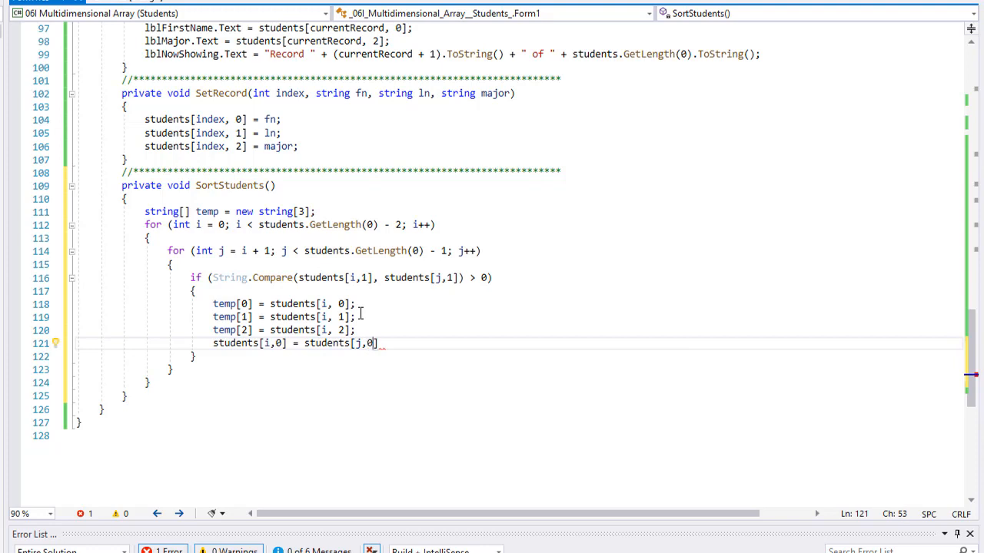
{"action": "type", "text": "];"}
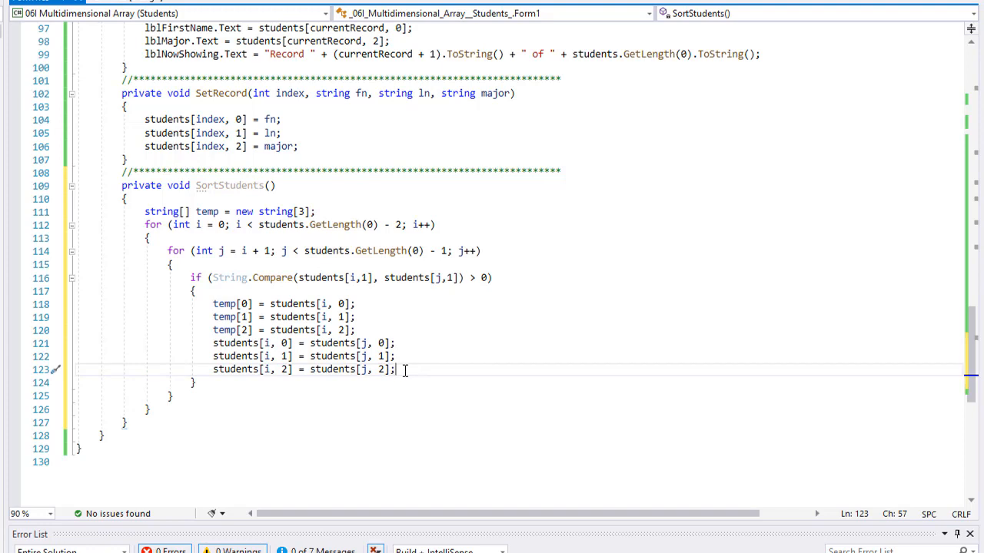
{"action": "key", "text": "enter"}
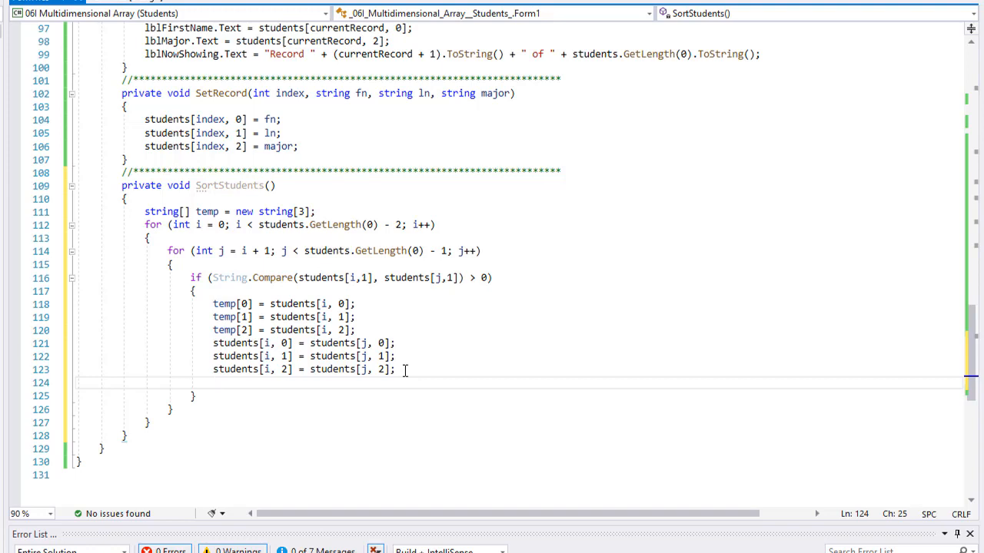
Step: Add students[j, 0] = temp[0]; students[j, 1] = temp[1]; students[j, 2] = temp[2]; to complete the swap
{"action": "type", "text": "students[i, 0] = students[j, 0];"}
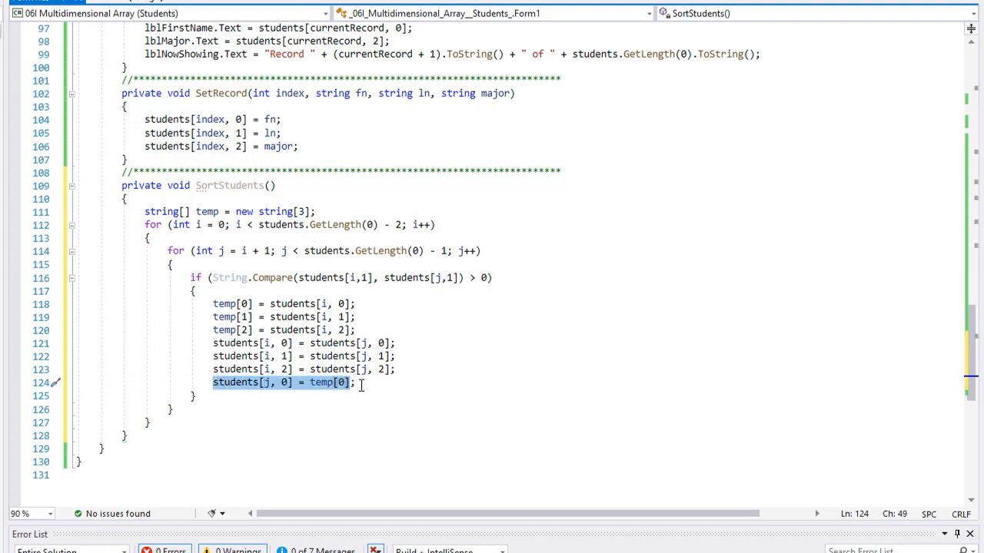
{"action": "left_click", "coordinate": [215, 381]}
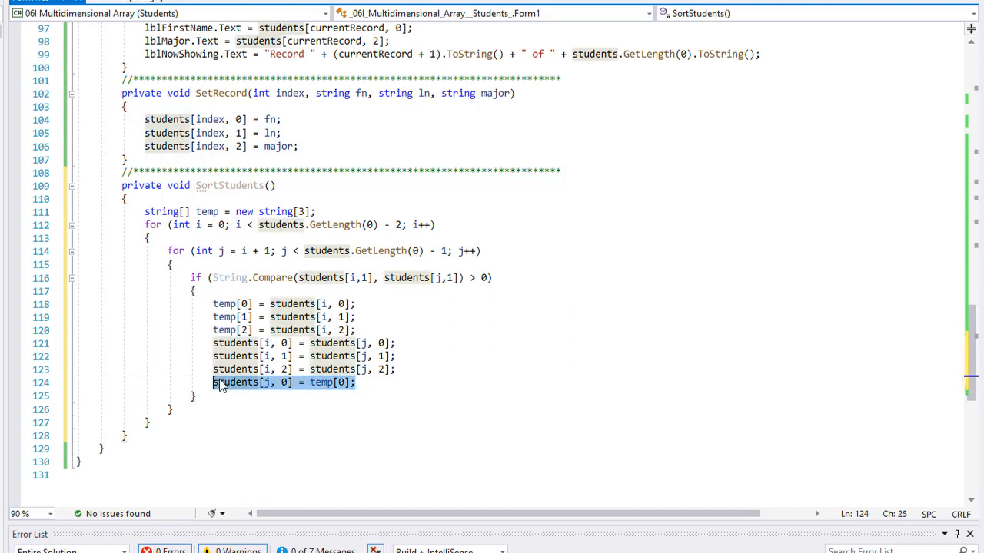
{"action": "left_click", "coordinate": [356, 381]}
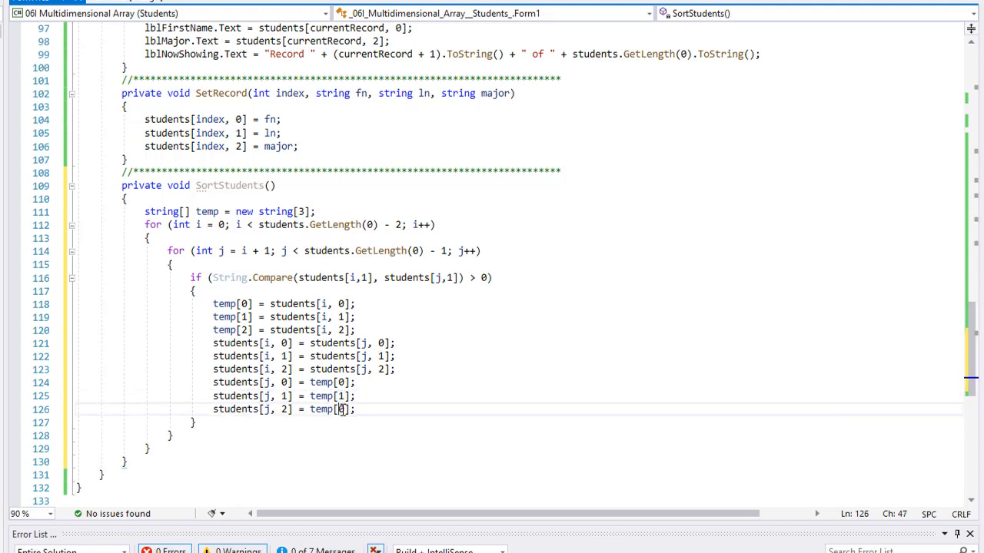
{"action": "type", "text": "2"}
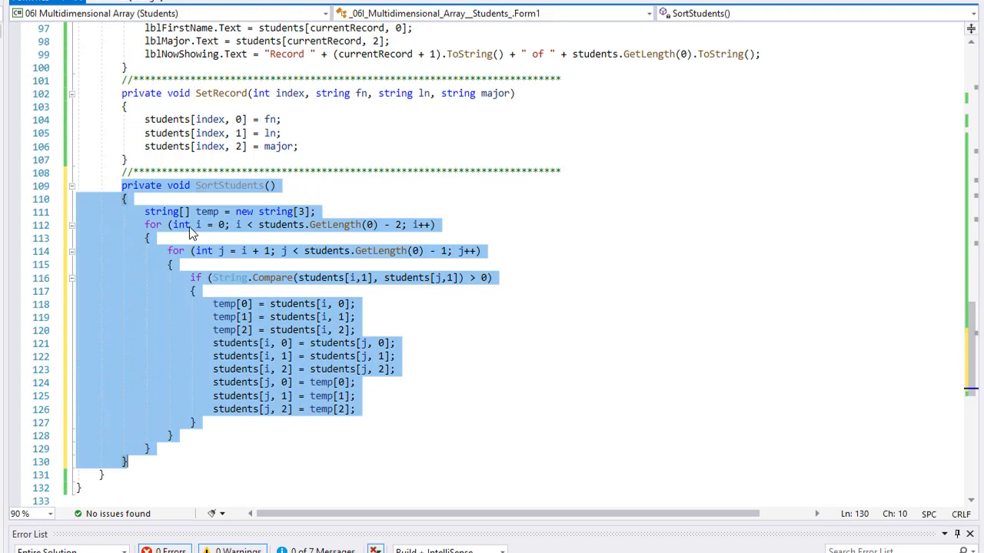
{"action": "mouse_move", "coordinate": [954, 345]}
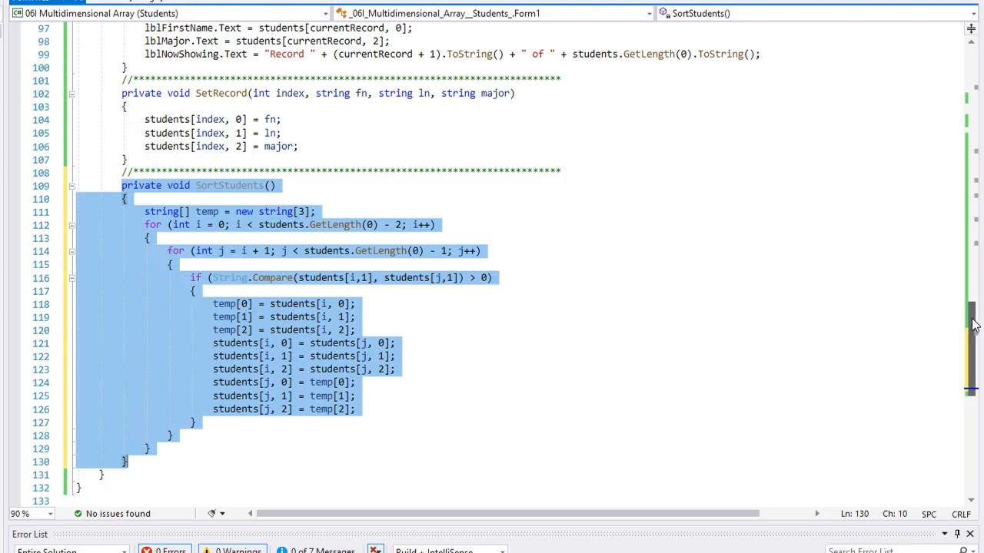
Step: Insert 'SortStudents();' as the first line of UpdateRecordDisplay
{"action": "scroll", "scroll_direction": "up", "scroll_amount": 3}
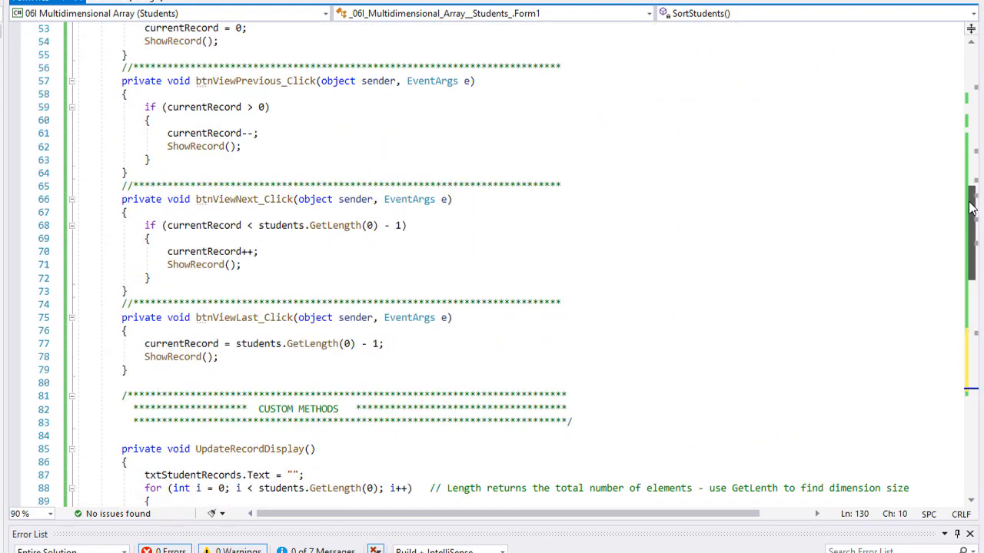
{"action": "scroll", "scroll_direction": "up", "scroll_amount": 3}
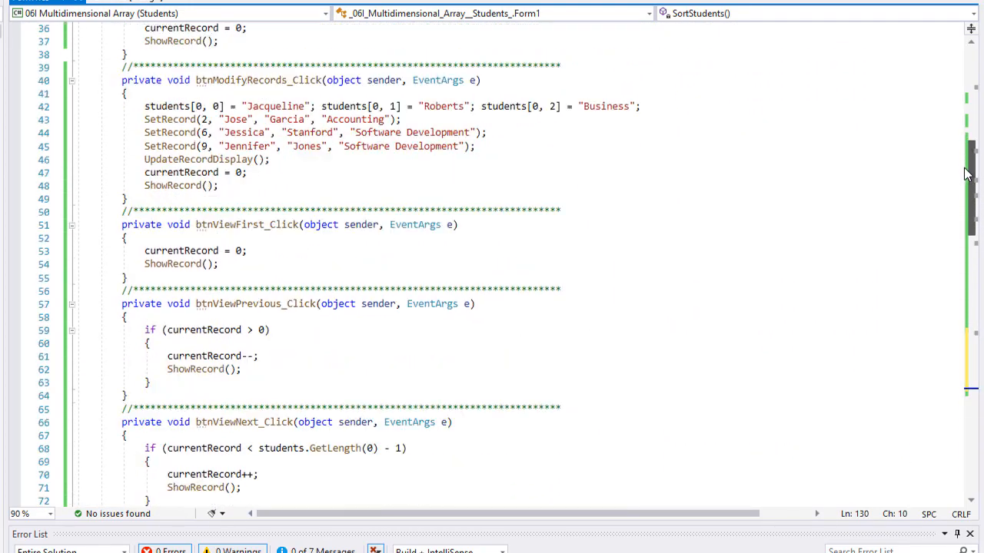
{"action": "scroll", "scroll_direction": "down", "scroll_amount": 3}
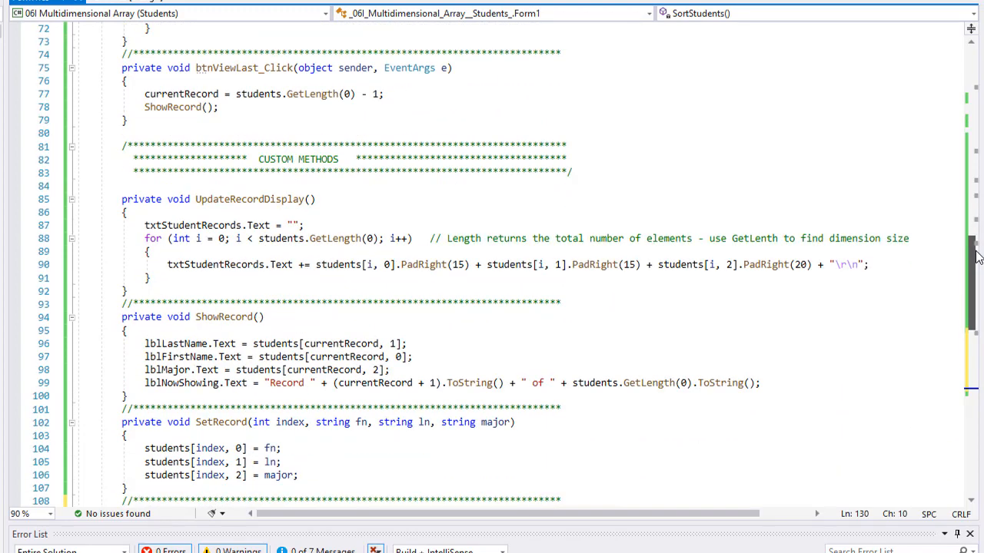
{"action": "mouse_move", "coordinate": [356, 203]}
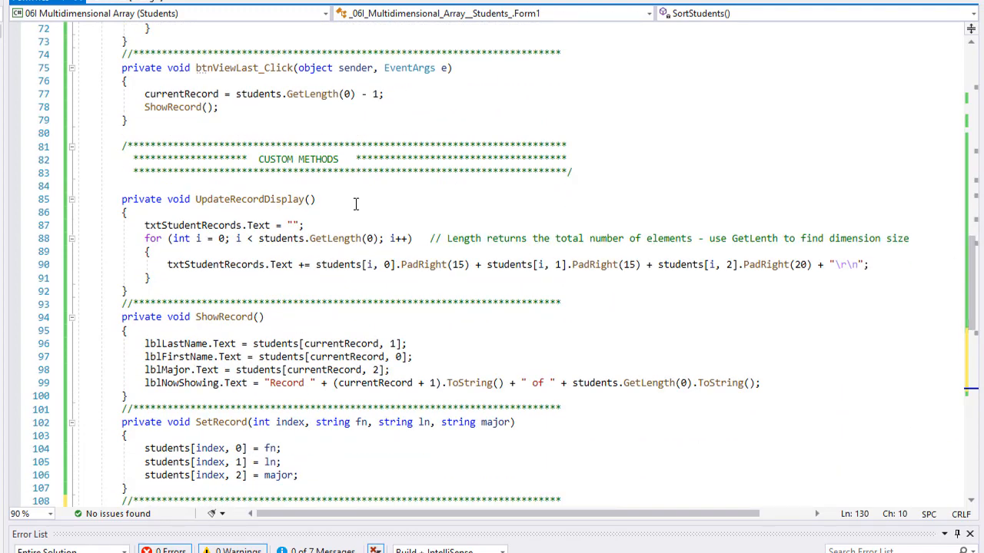
{"action": "left_click", "coordinate": [141, 224]}
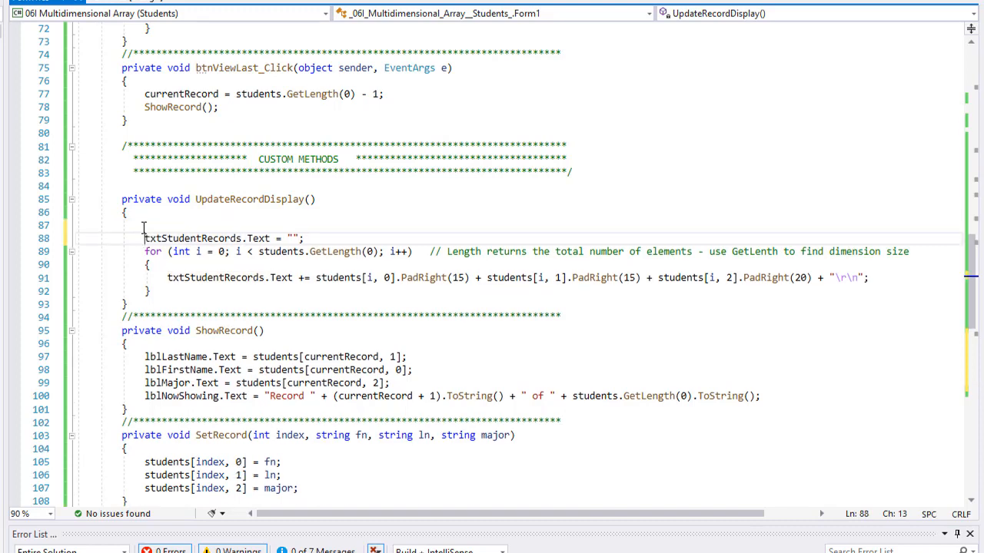
{"action": "type", "text": "SortStudents();"}
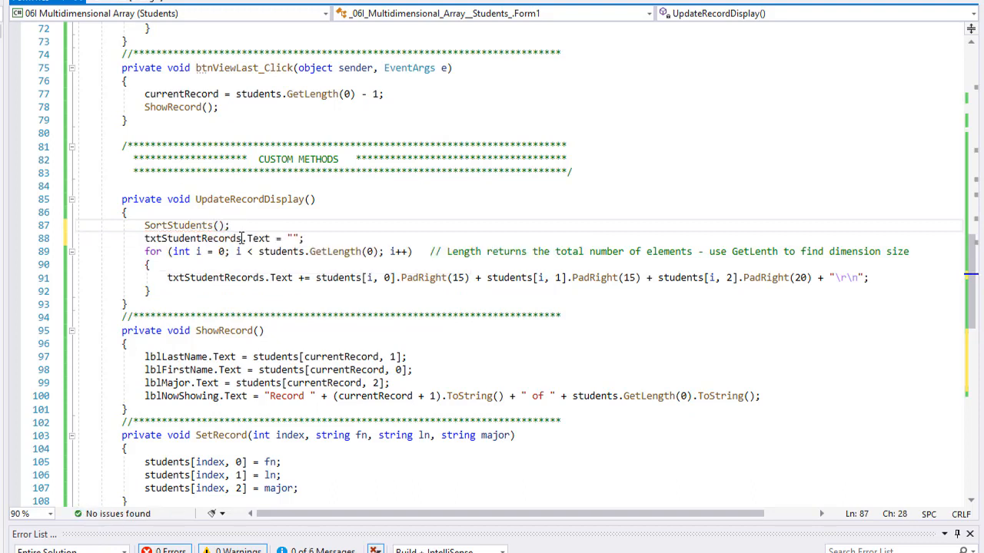
{"action": "mouse_move", "coordinate": [227, 236]}
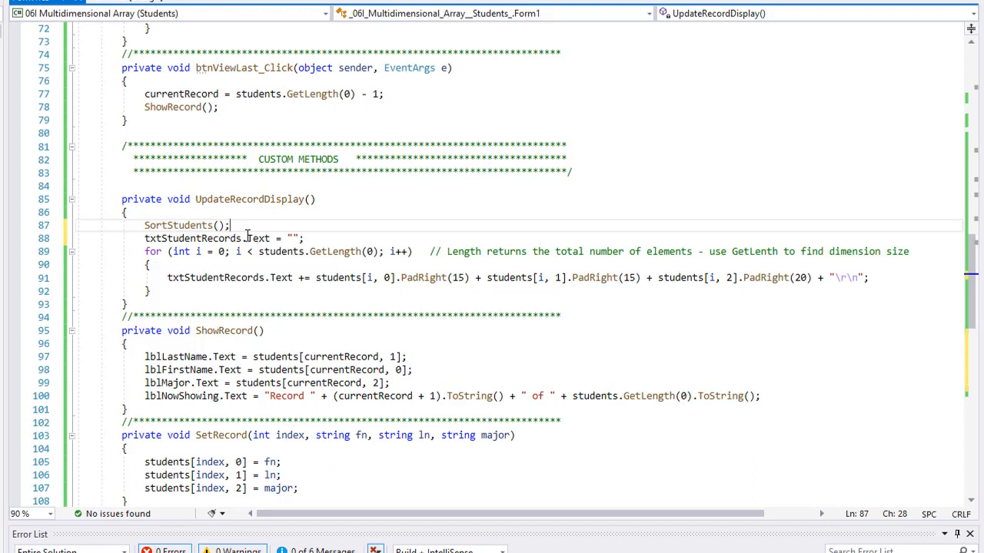
{"action": "mouse_move", "coordinate": [255, 238]}
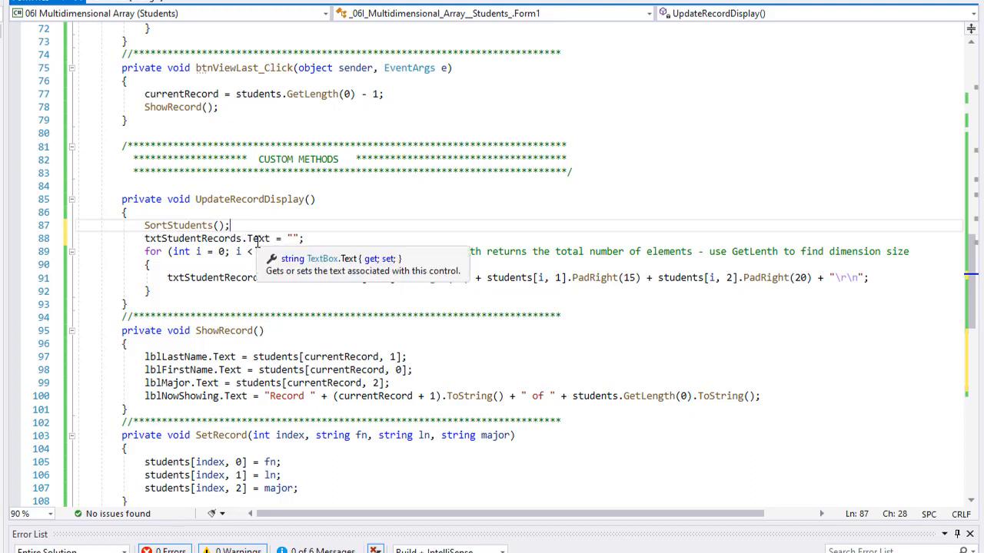
{"action": "mouse_move", "coordinate": [246, 229]}
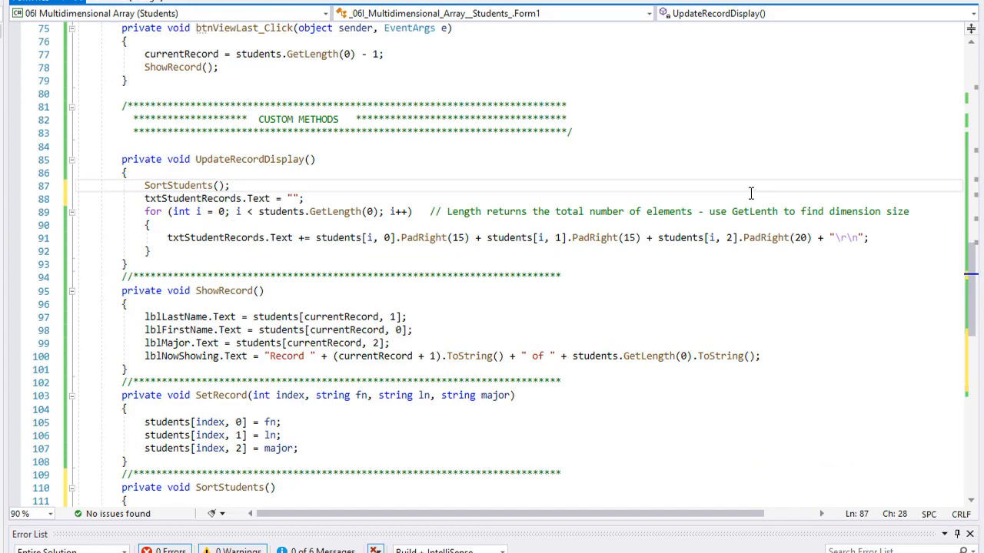
{"action": "scroll", "scroll_direction": "down", "scroll_amount": 3}
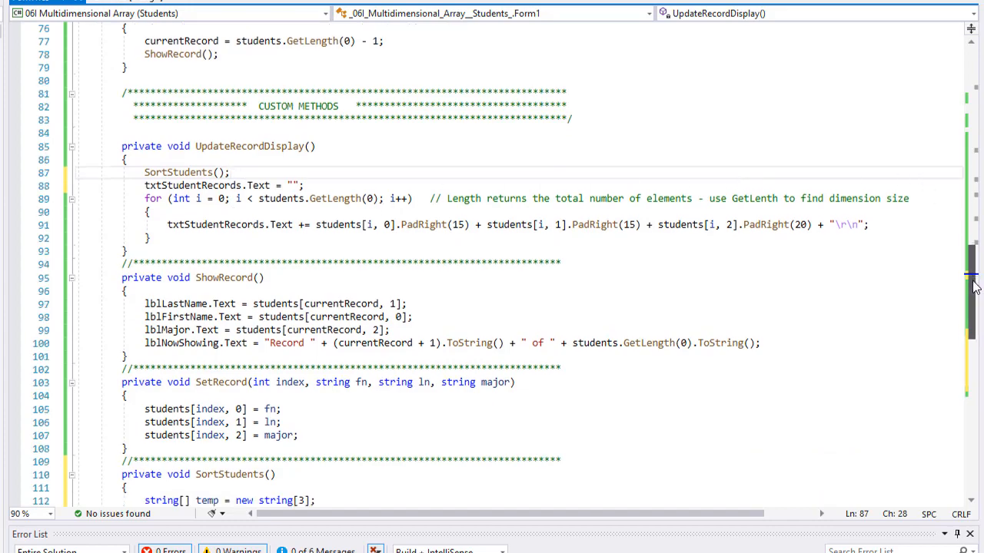
{"action": "scroll", "scroll_direction": "down", "scroll_amount": 3}
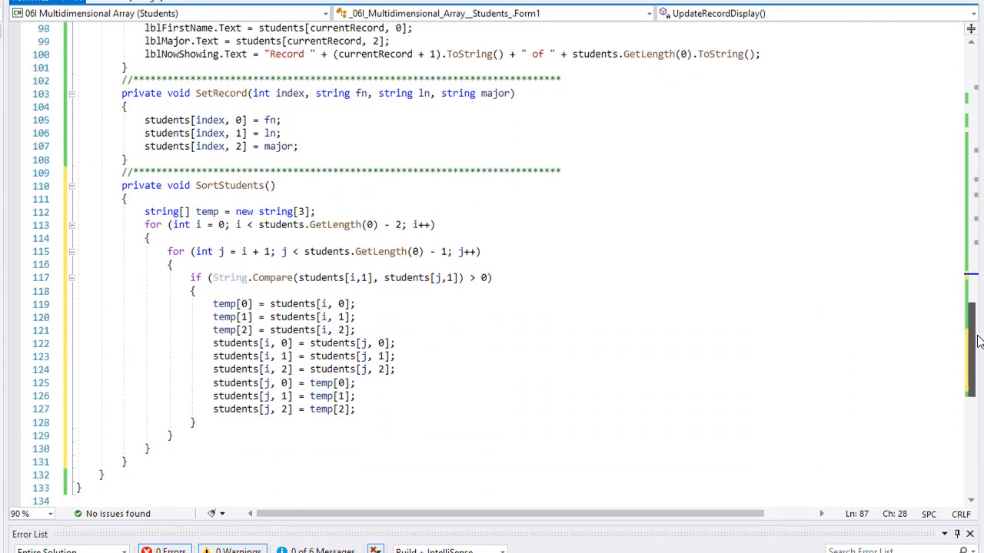
{"action": "scroll", "scroll_direction": "up", "scroll_amount": 3}
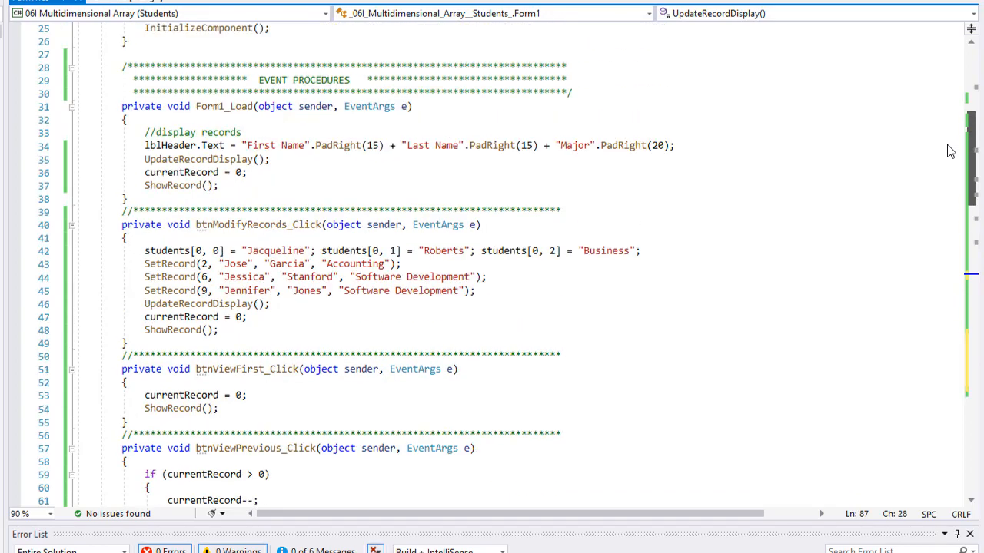
{"action": "scroll", "scroll_direction": "down", "scroll_amount": 3}
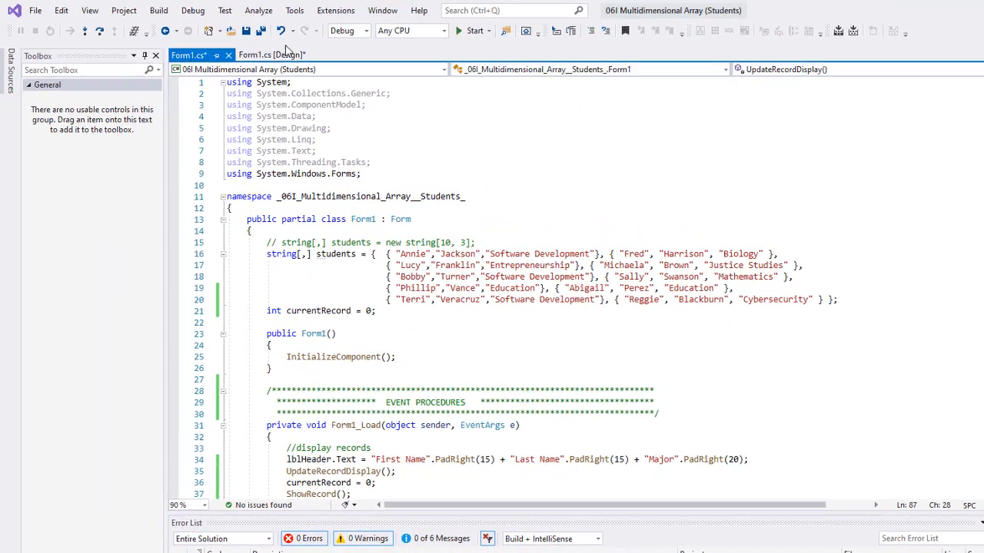
{"action": "left_click", "coordinate": [474, 31]}
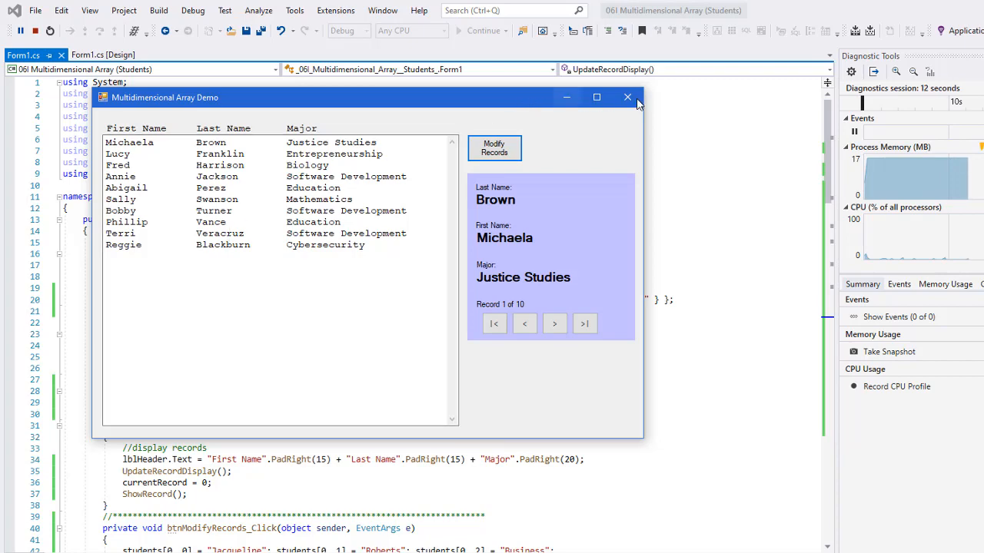
{"action": "mouse_move", "coordinate": [628, 98]}
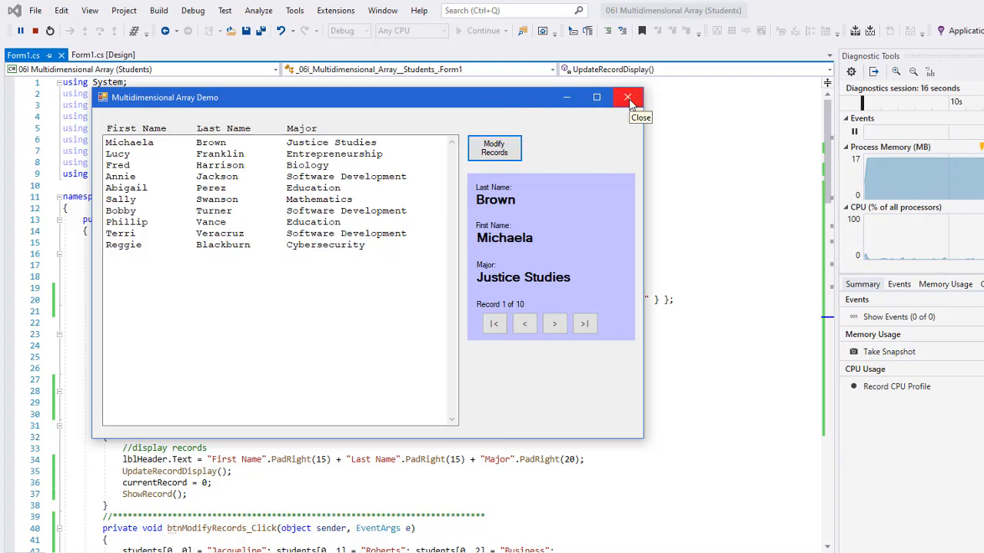
{"action": "left_click", "coordinate": [627, 98]}
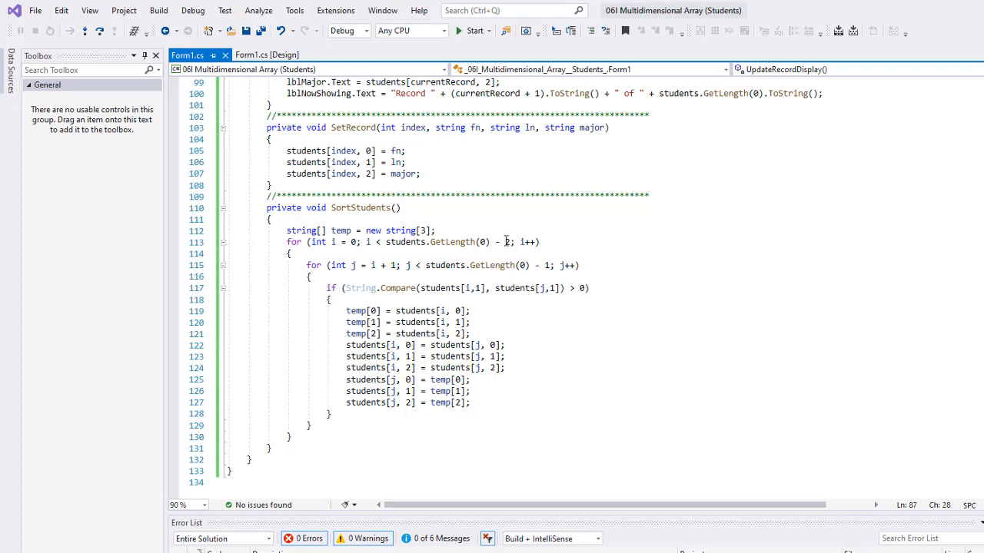
Step: Set the outer loop bound to GetLength(0) - 1 and the inner loop bound to GetLength(0)
{"action": "left_click", "coordinate": [514, 243]}
{"action": "type", "text": "2"}
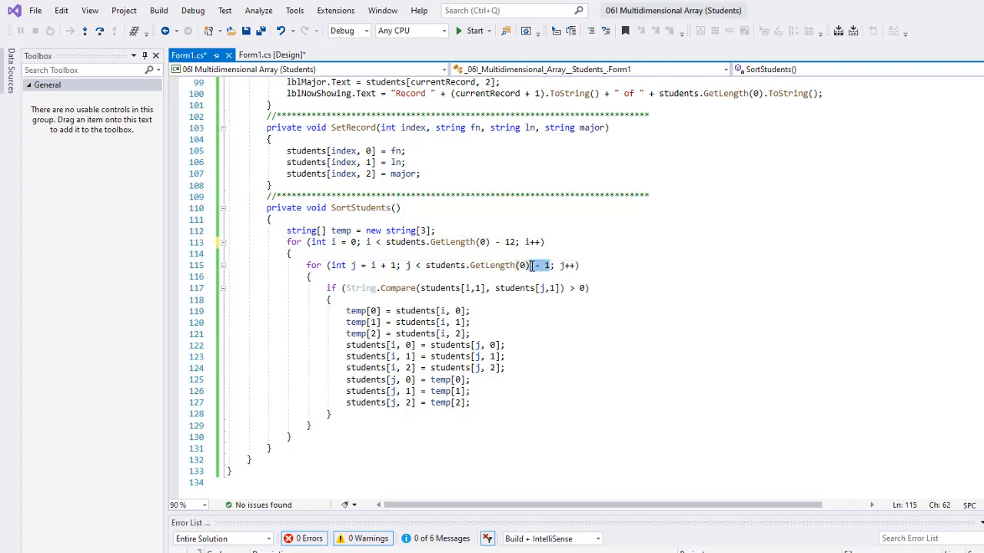
{"action": "key", "text": "Delete"}
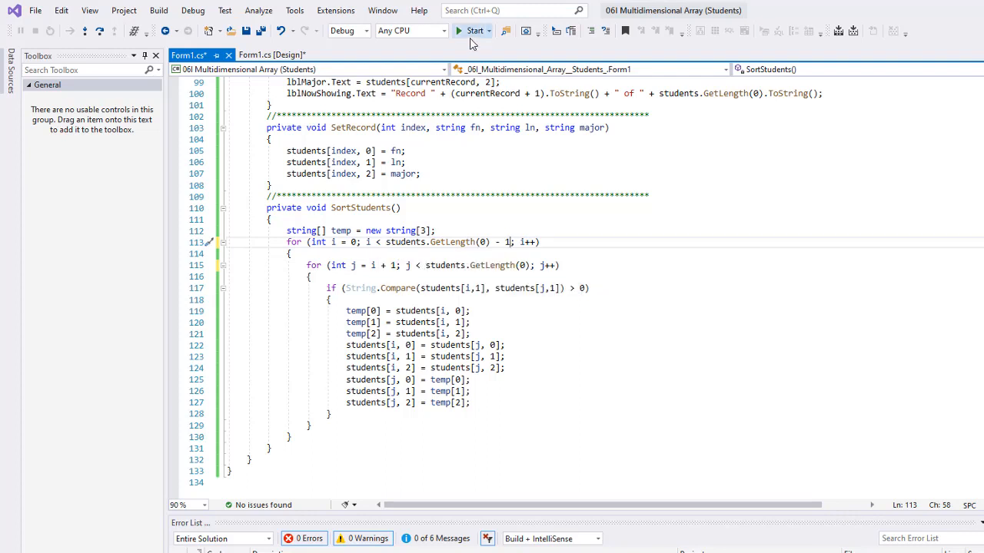
Step: Start the app and apply Modify Records to load the changed student records
{"action": "left_click", "coordinate": [470, 31]}
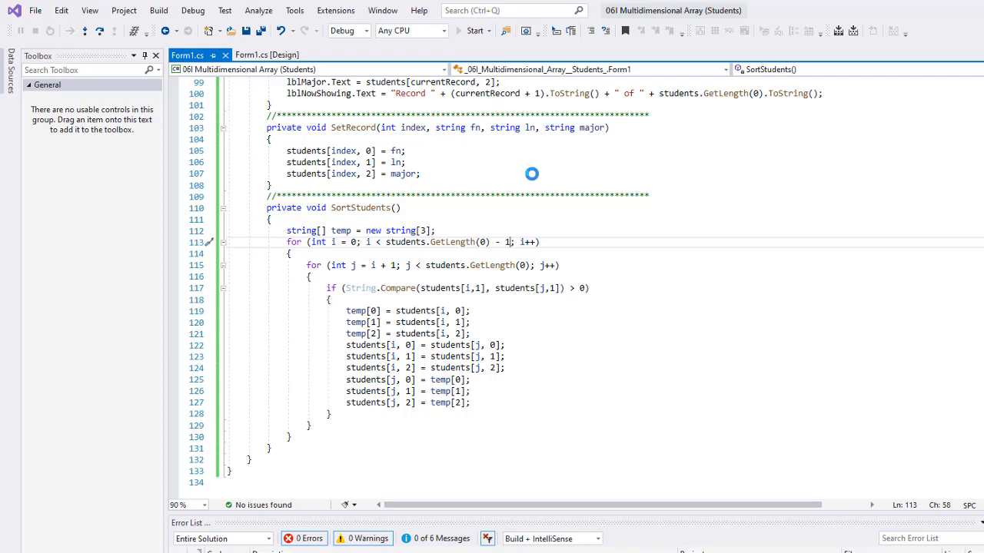
{"action": "left_click", "coordinate": [473, 31]}
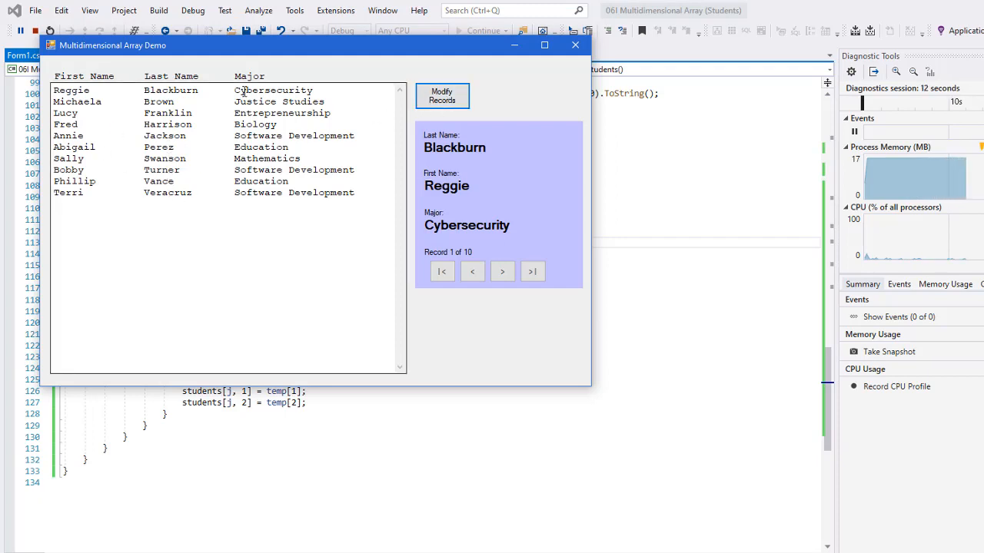
{"action": "left_click", "coordinate": [442, 96]}
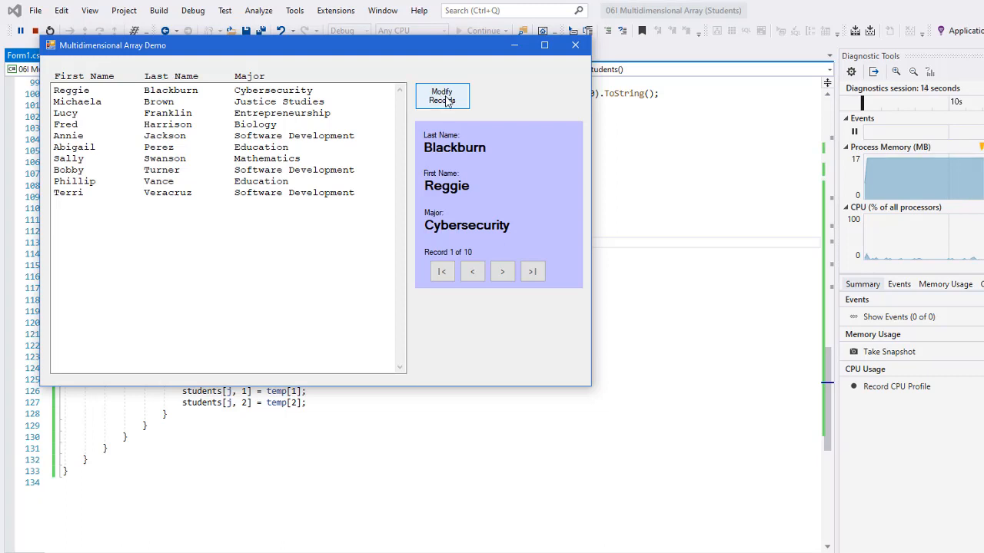
{"action": "left_click", "coordinate": [443, 95]}
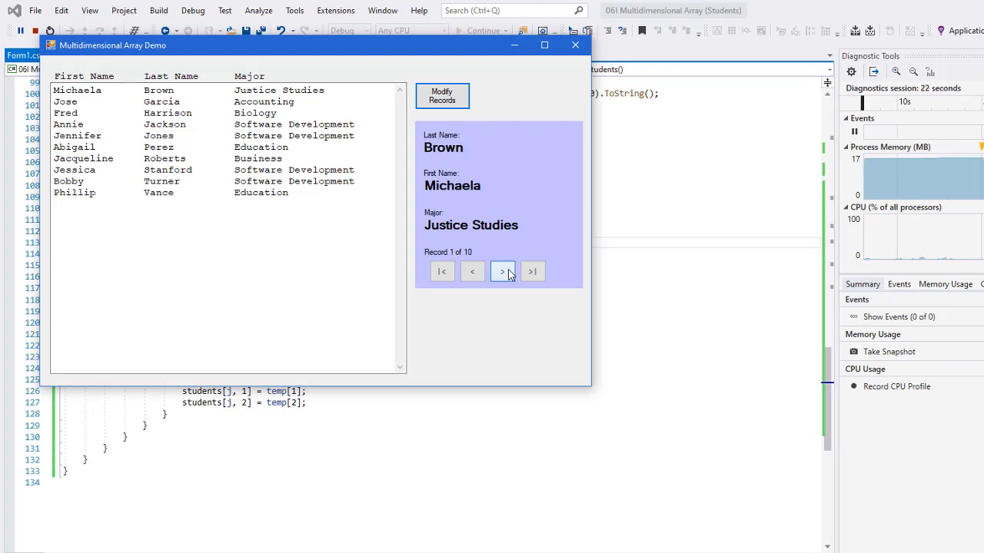
Step: Step through next, last and first records to confirm alphabetical order Brown through Vance
{"action": "left_click", "coordinate": [501, 270]}
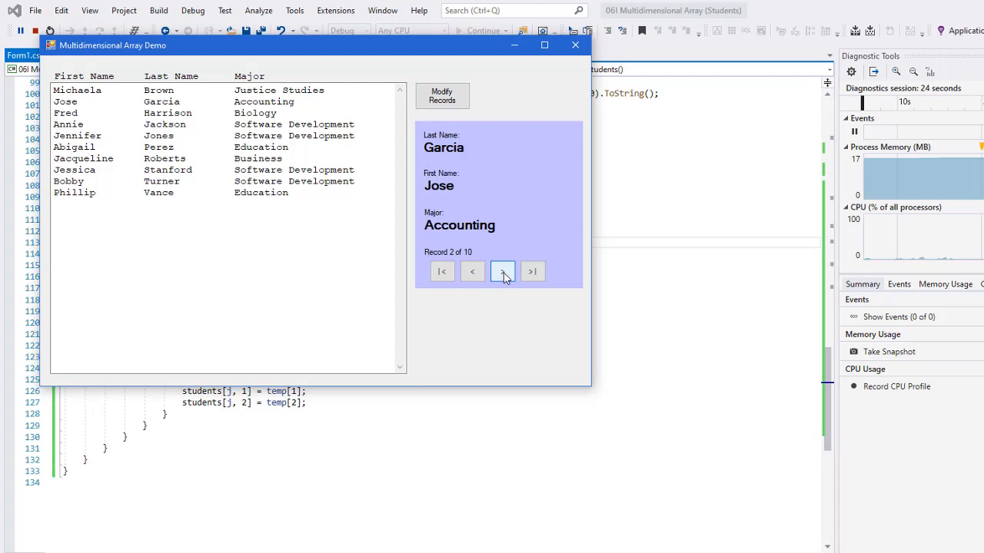
{"action": "left_click", "coordinate": [501, 270]}
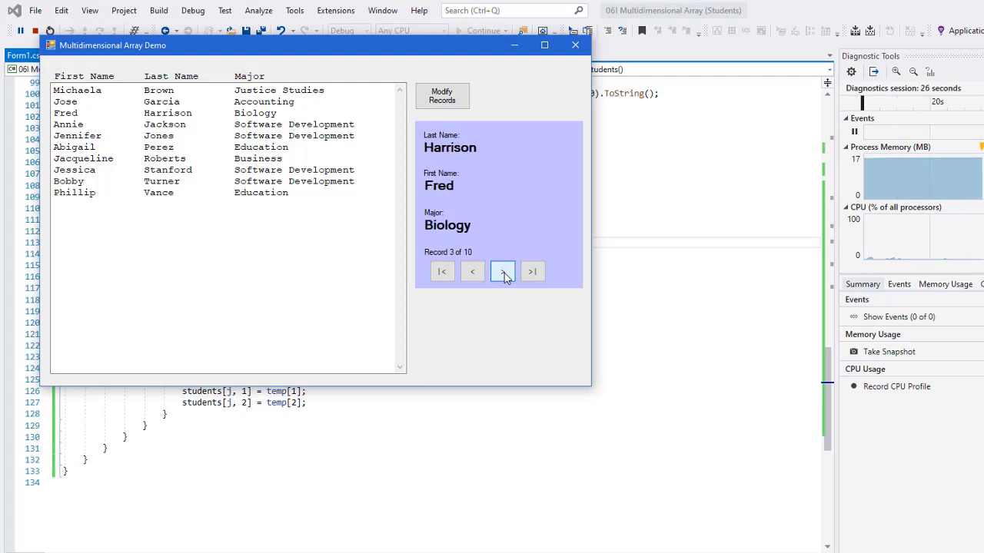
{"action": "mouse_move", "coordinate": [538, 279]}
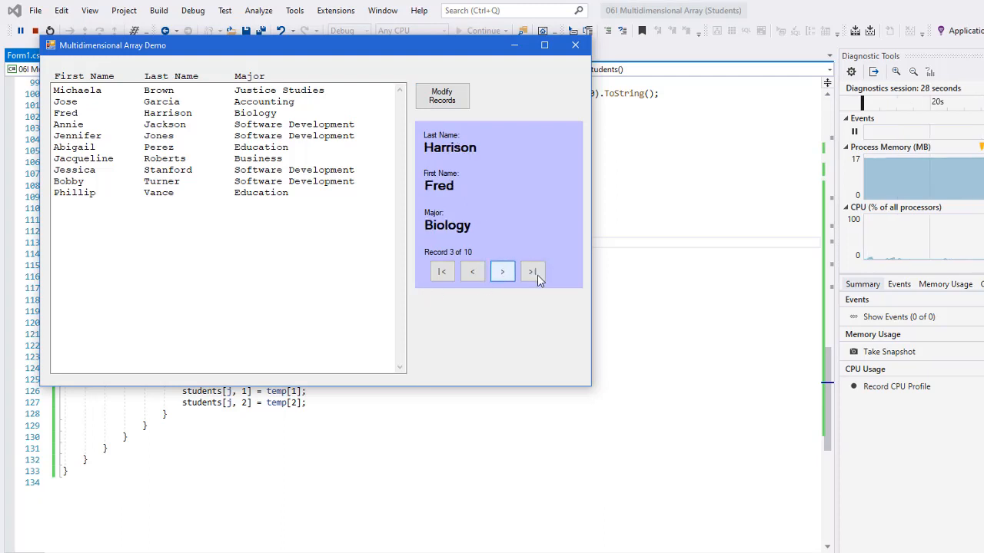
{"action": "left_click", "coordinate": [501, 270]}
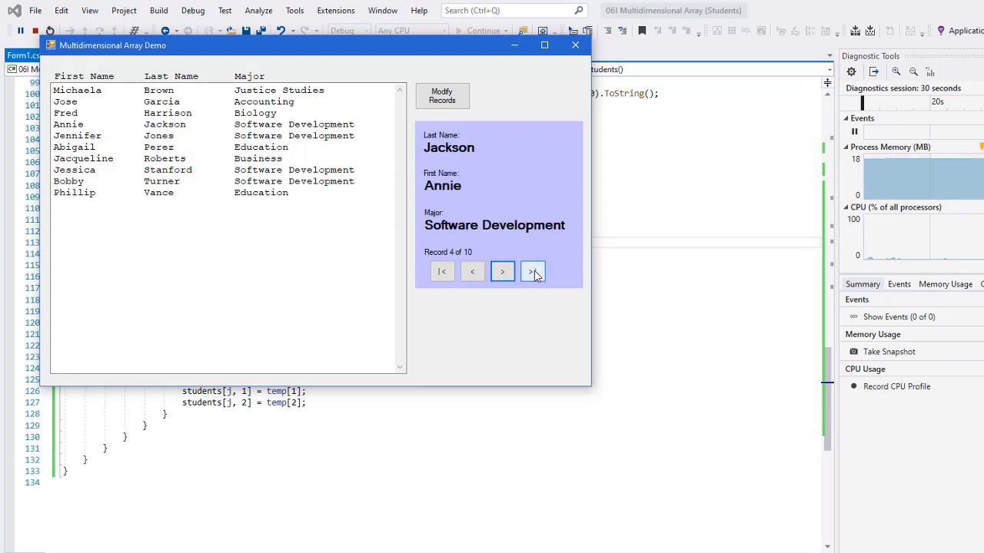
{"action": "left_click", "coordinate": [531, 271]}
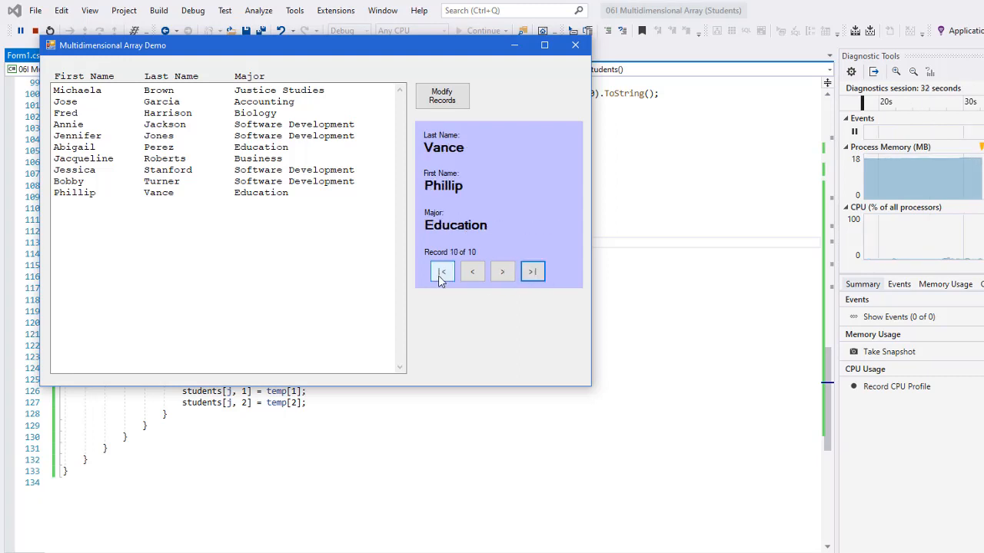
{"action": "left_click", "coordinate": [443, 270]}
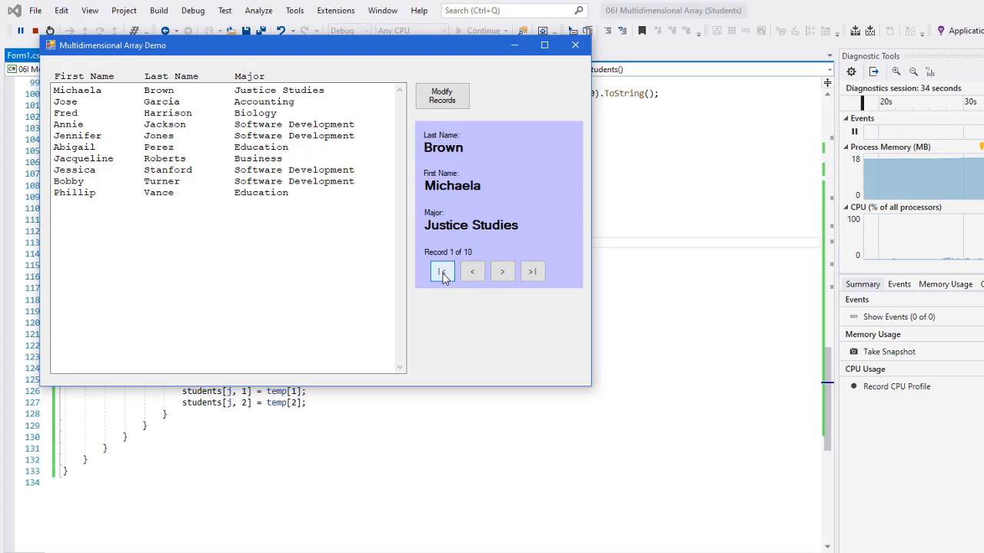